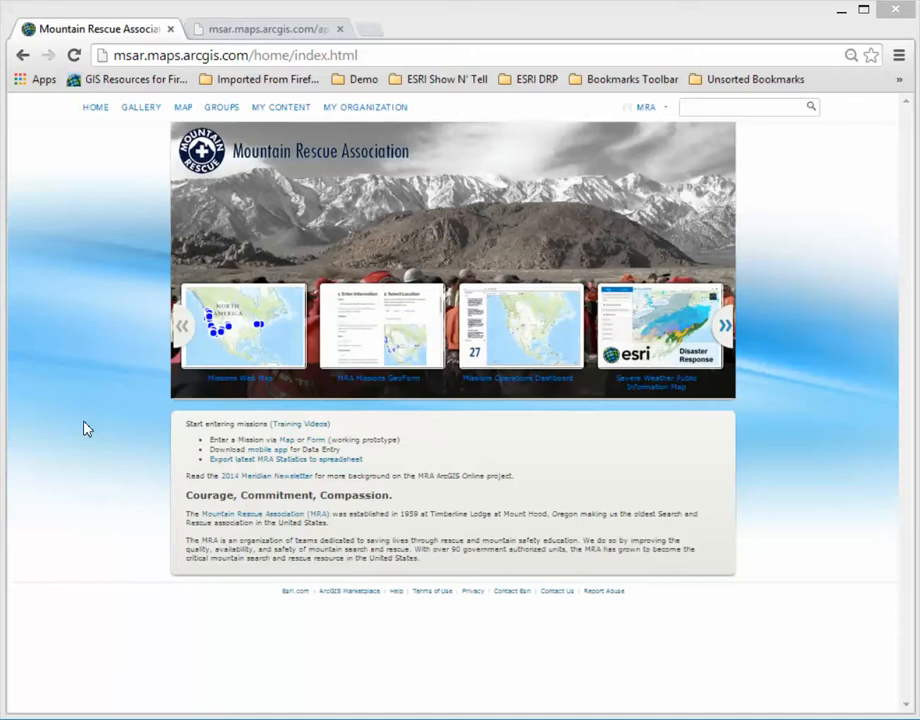
mouse_move(383, 345)
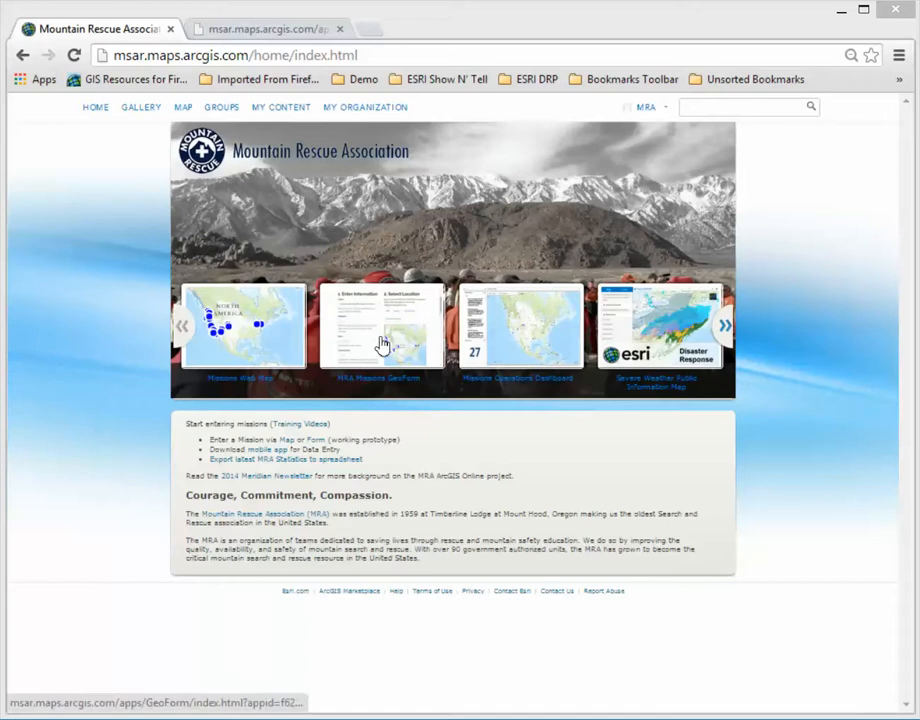
mouse_move(385, 344)
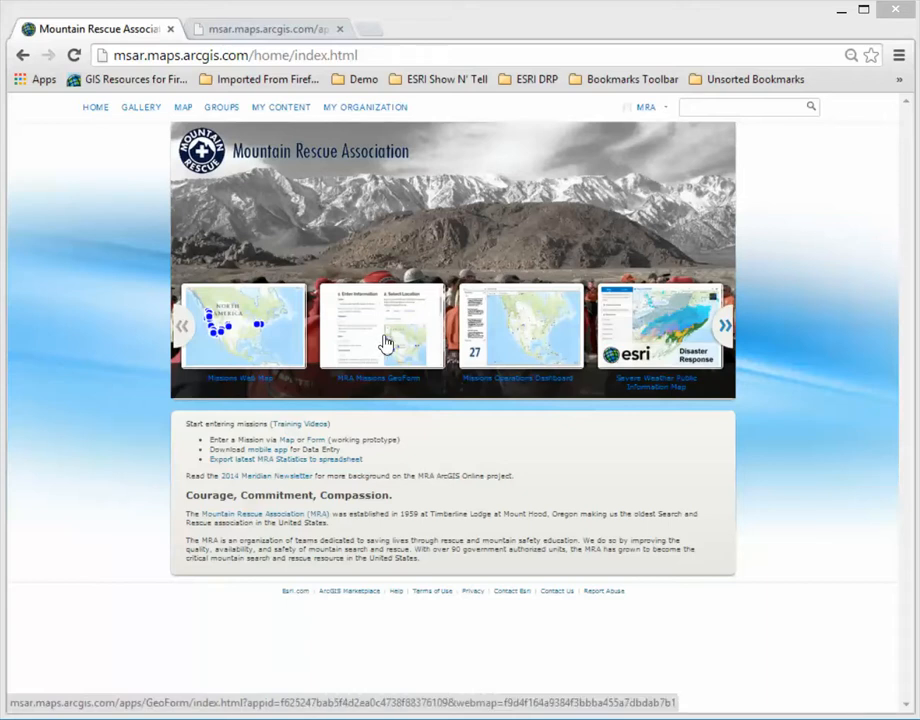
mouse_move(410, 330)
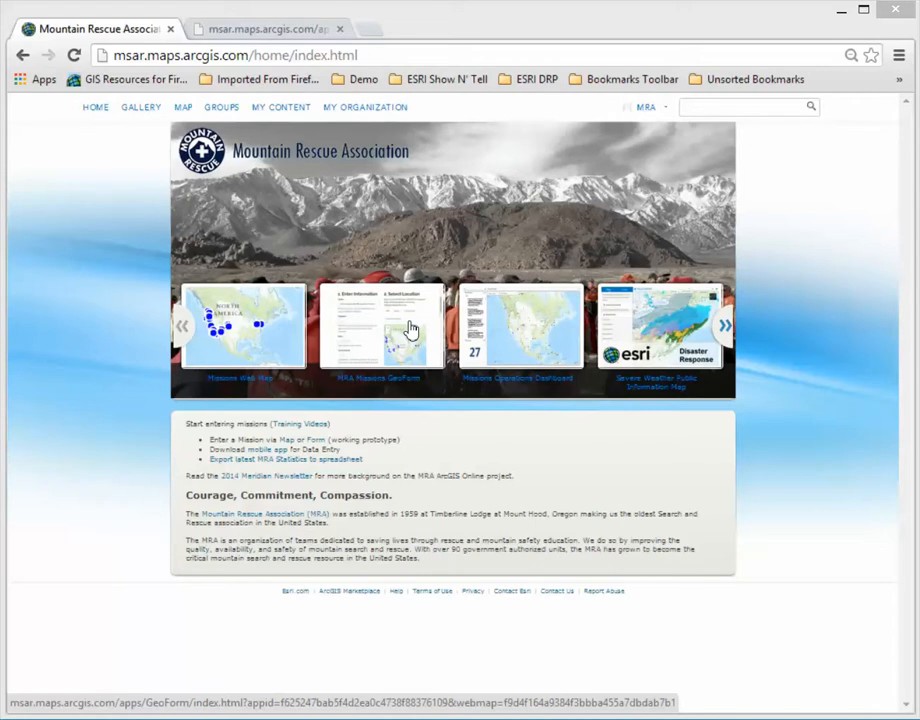
mouse_move(363, 414)
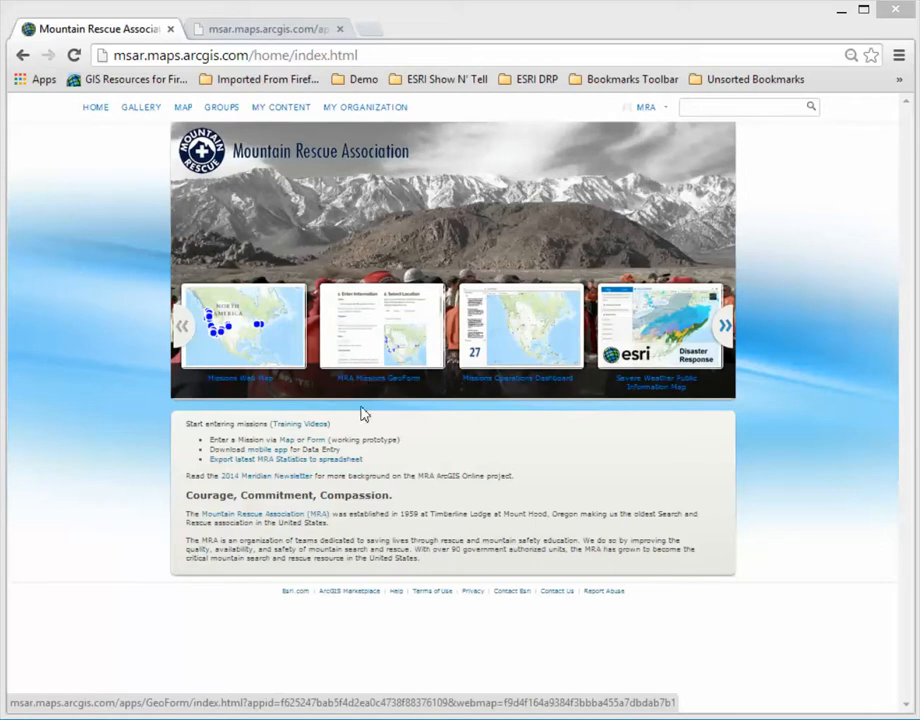
mouse_move(416, 349)
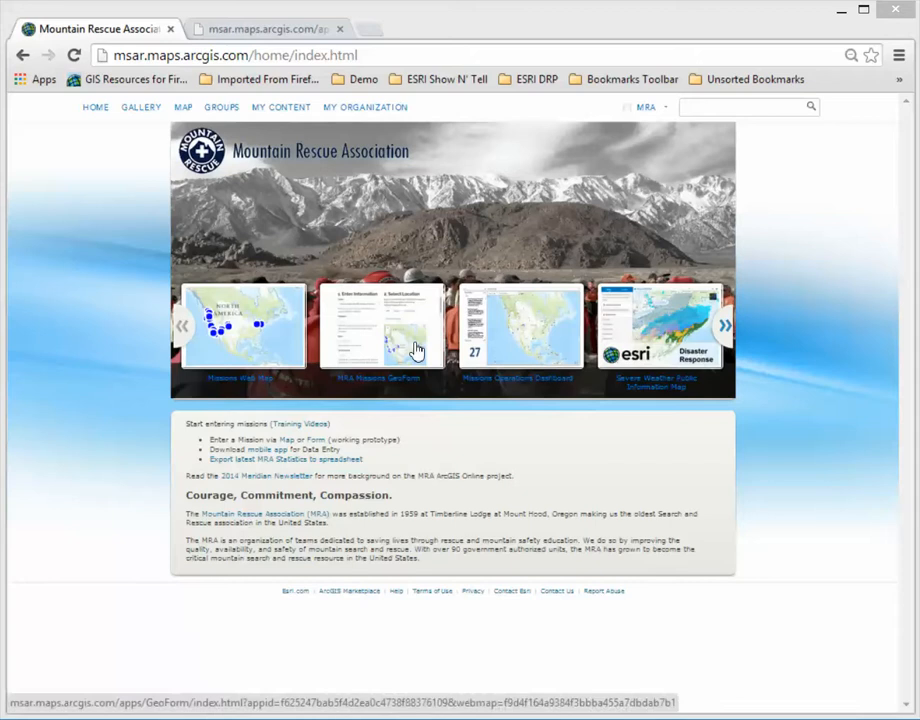
mouse_move(103, 423)
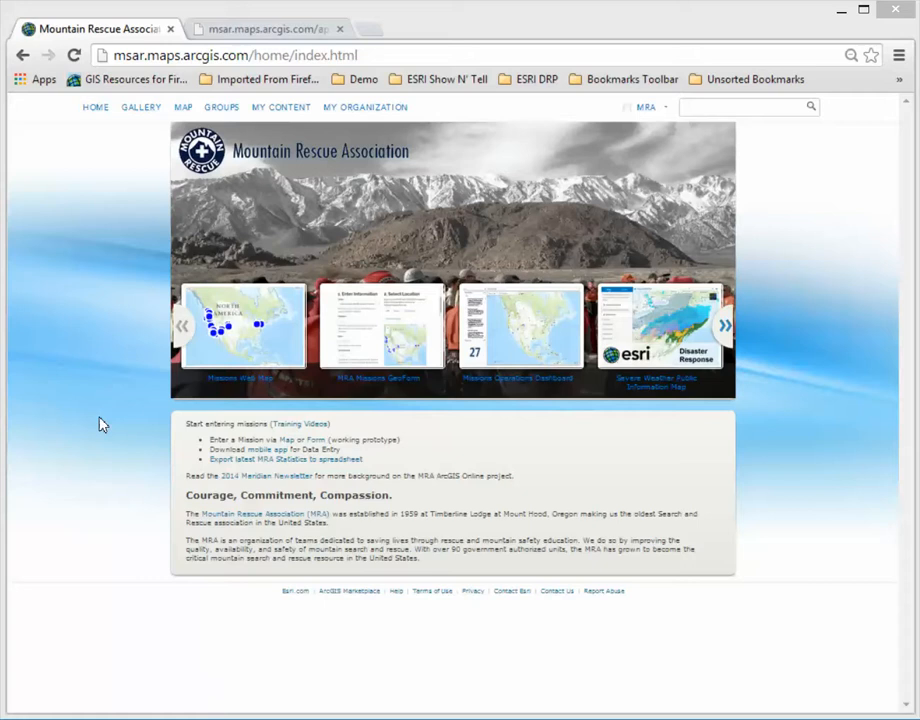
mouse_move(230, 257)
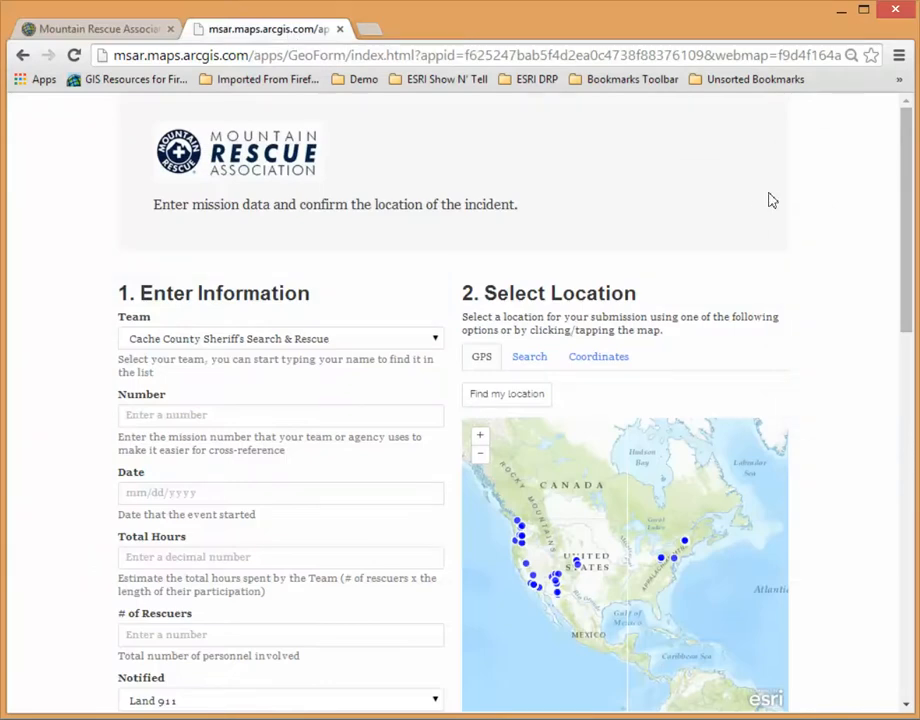
mouse_move(67, 328)
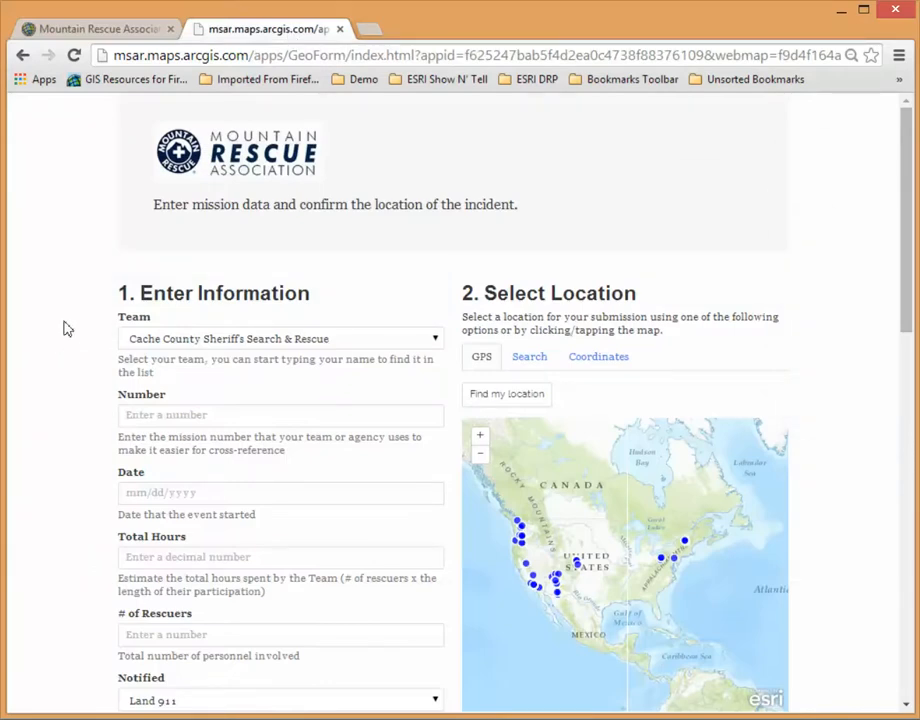
mouse_move(69, 331)
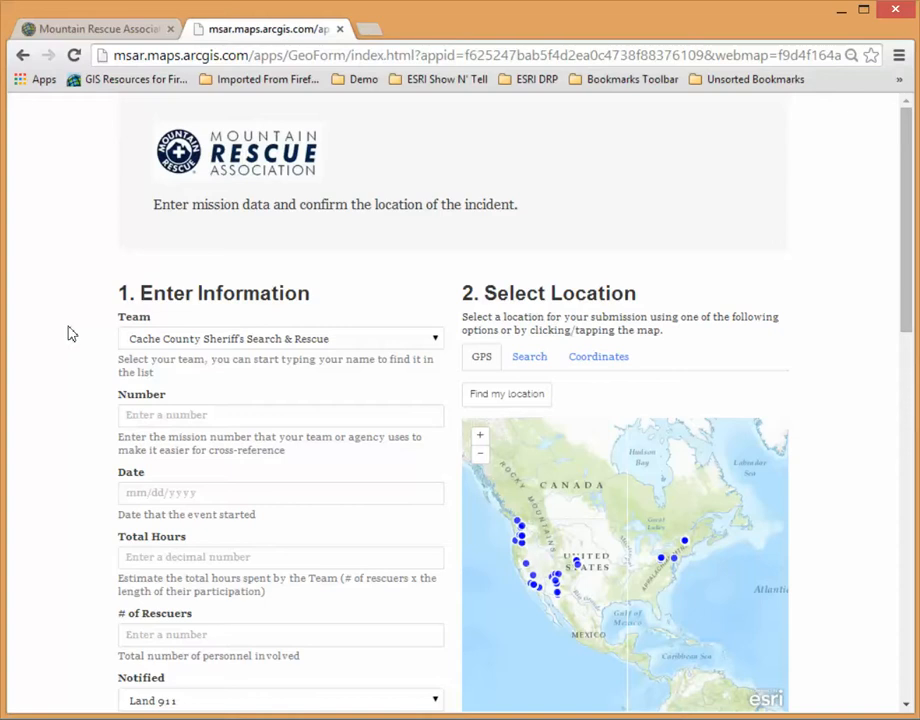
Step: Scroll through the Mountain Rescue Association mission form fields and back toward the top
scroll(down, 3)
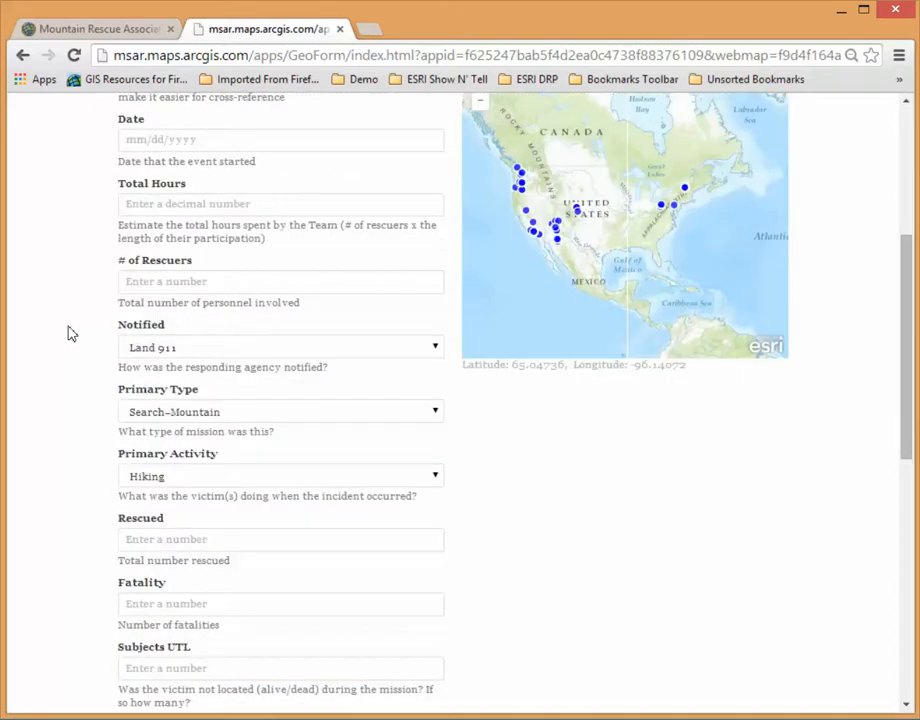
scroll(down, 3)
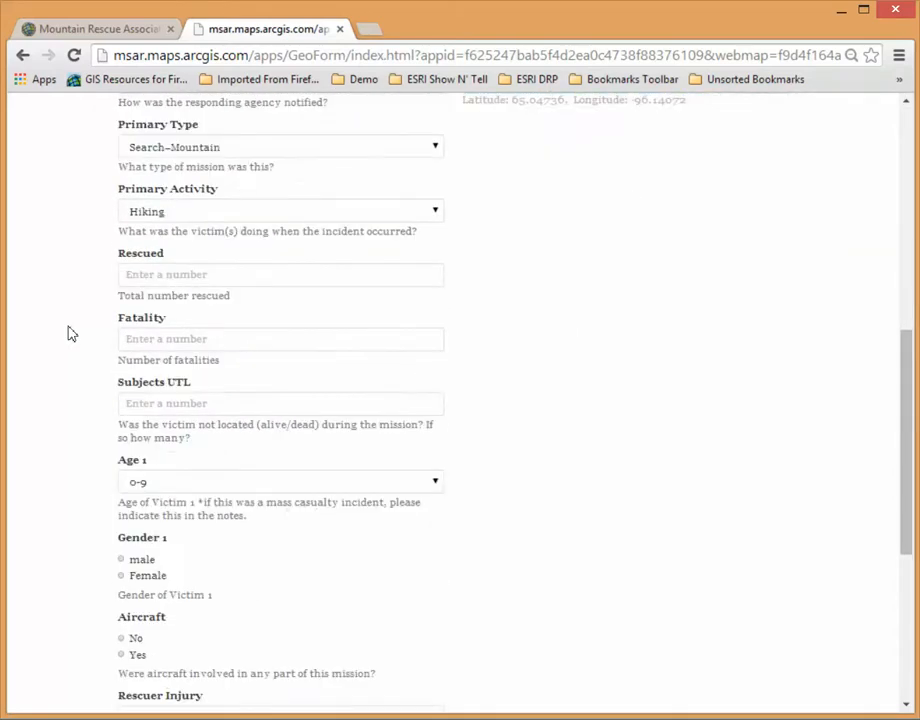
scroll(down, 3)
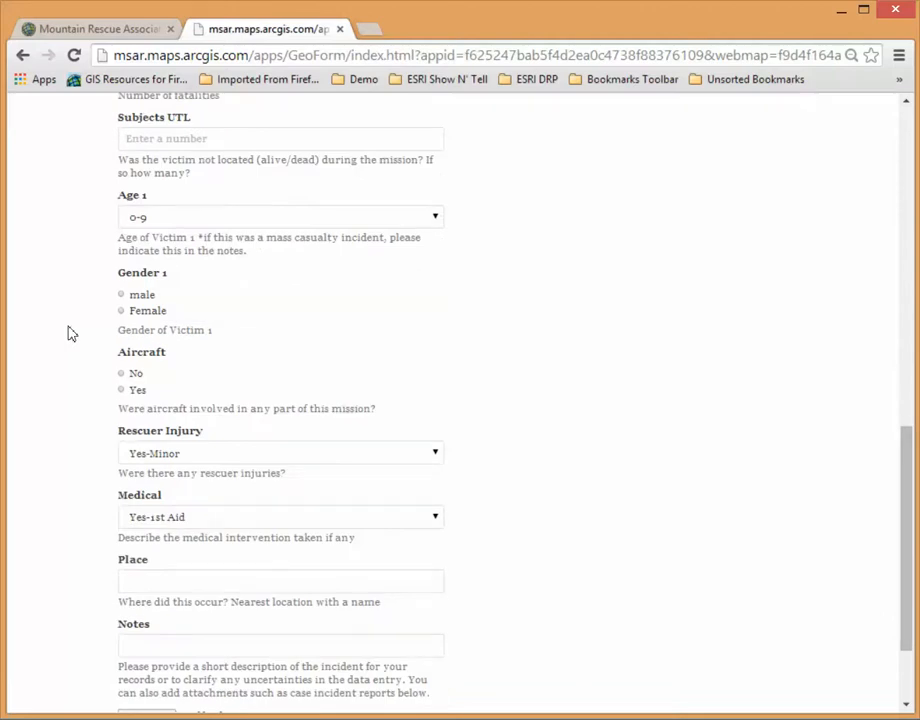
scroll(up, 3)
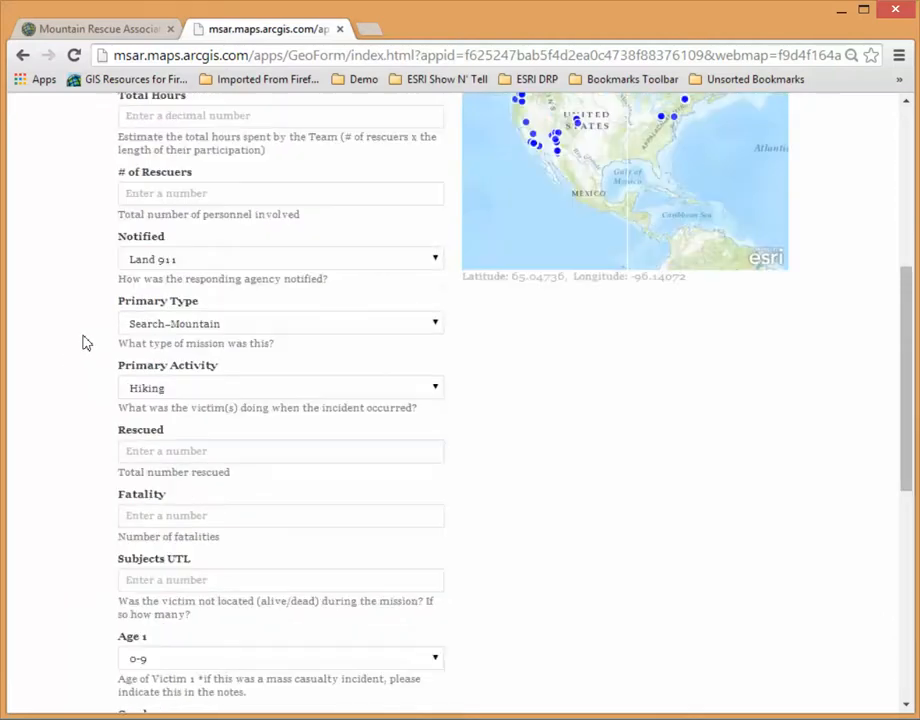
scroll(up, 3)
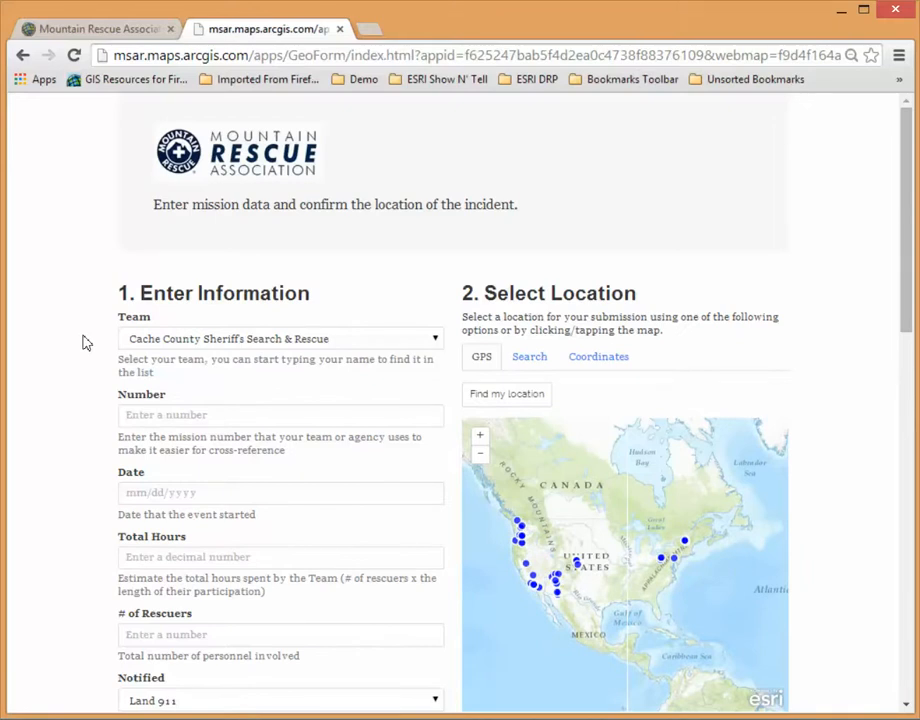
scroll(down, 3)
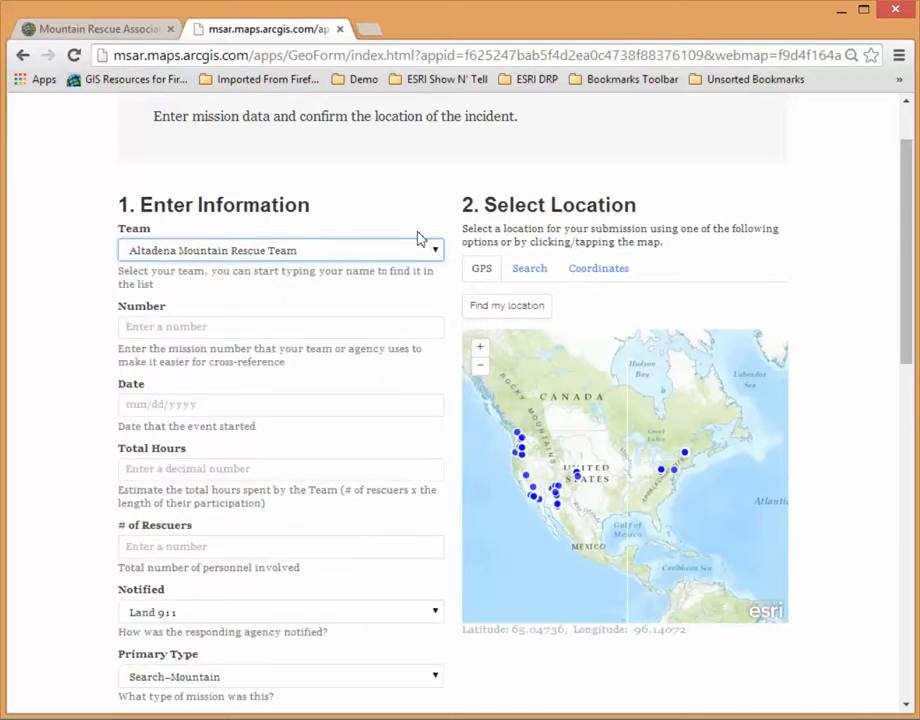
mouse_move(675, 422)
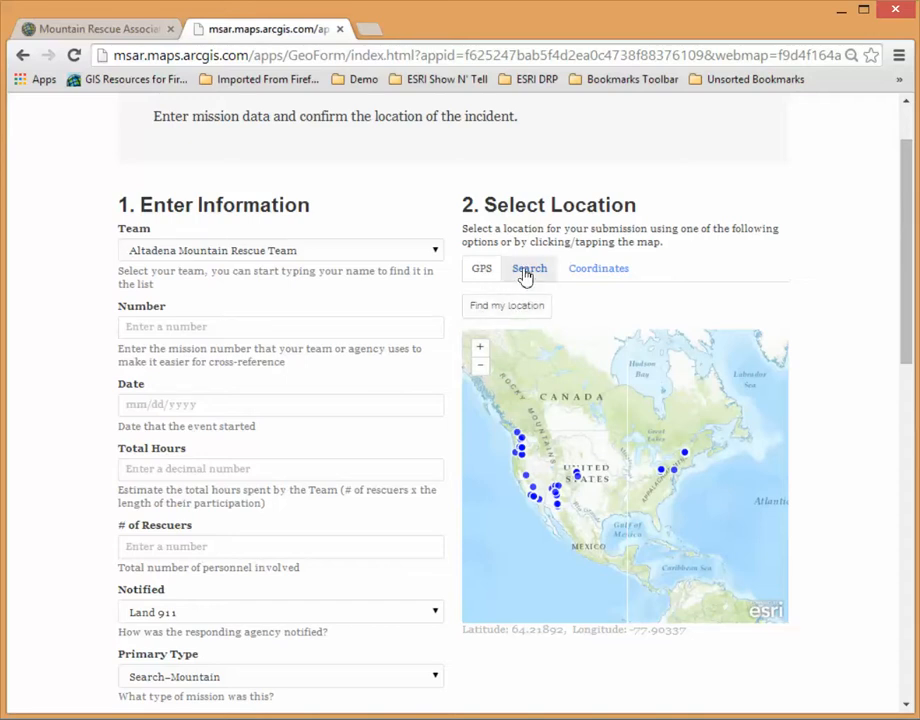
Step: Try the Coordinates latitude entry, then search for 'eaton canyon' on the Search tab
click(598, 268)
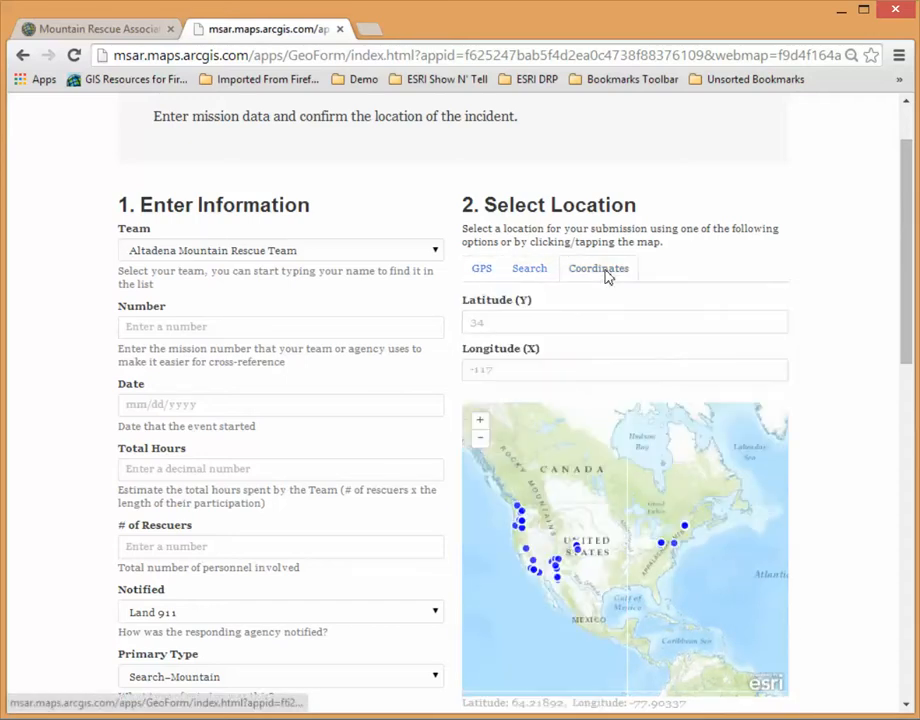
click(624, 321)
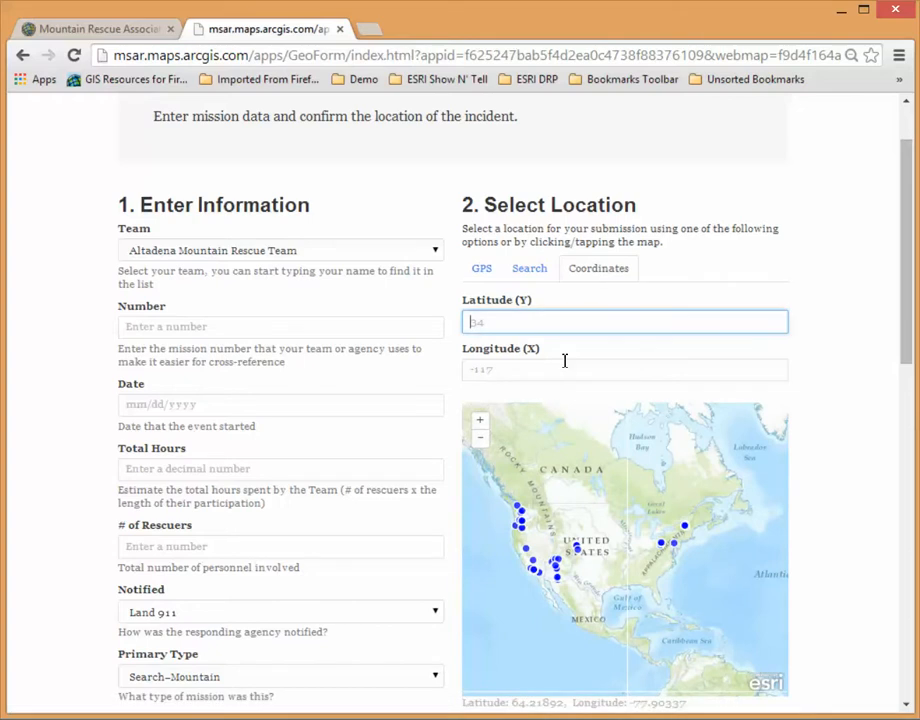
mouse_move(555, 347)
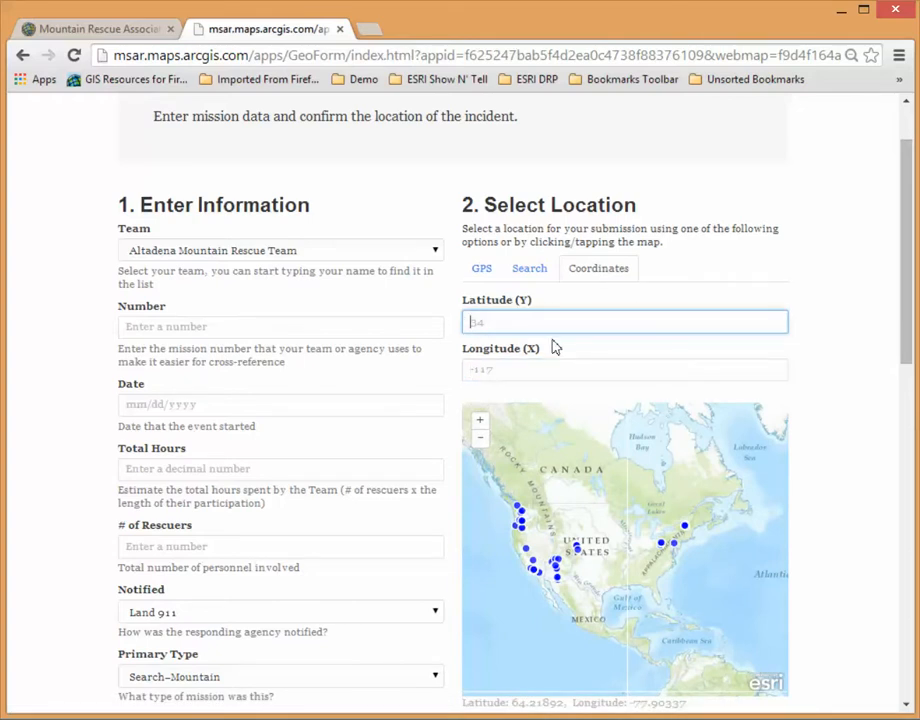
click(529, 268)
text(eaton canyon)
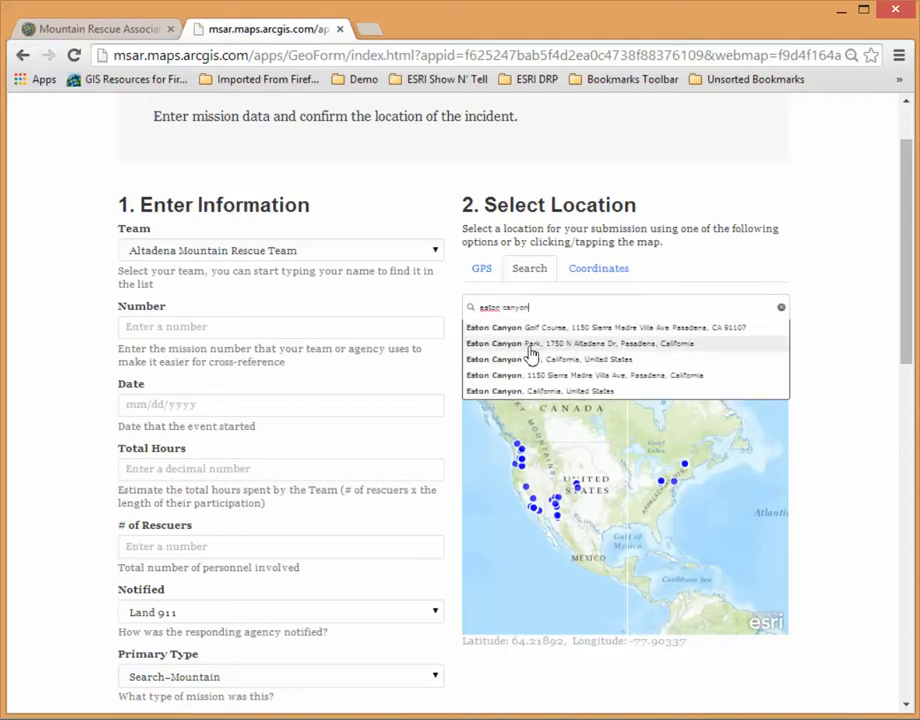
Step: Choose Eaton Canyon Park and drag the location pin onto the park, zooming in
click(578, 343)
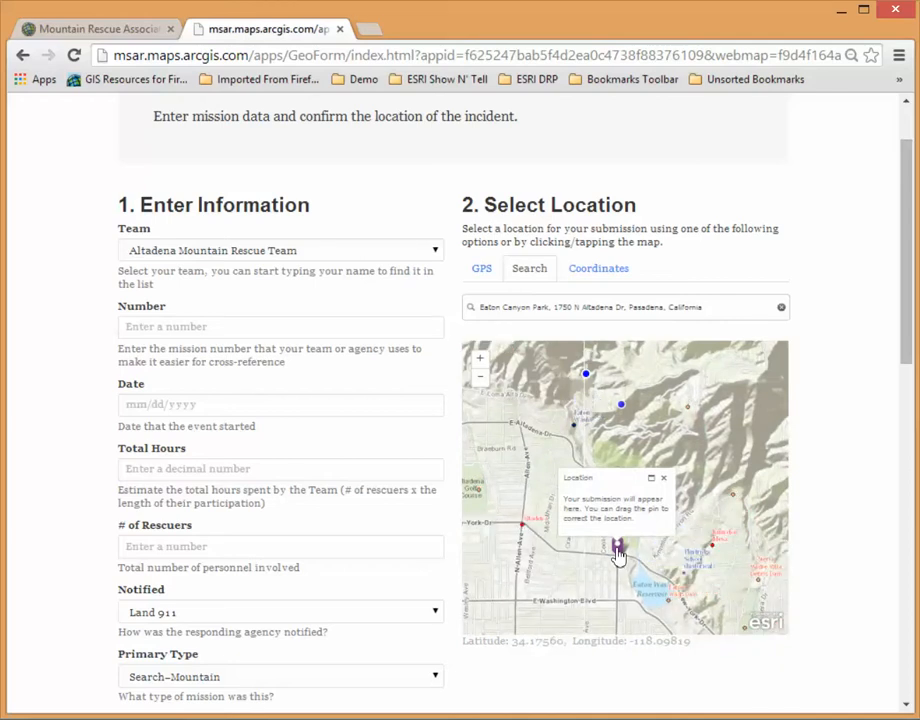
drag(617, 550, 657, 470)
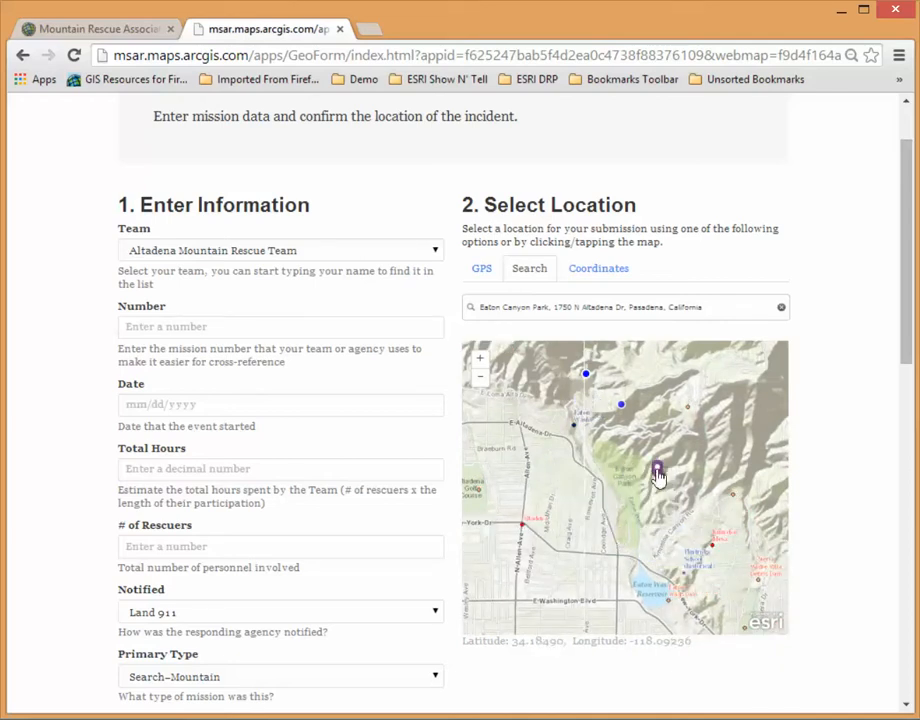
click(657, 471)
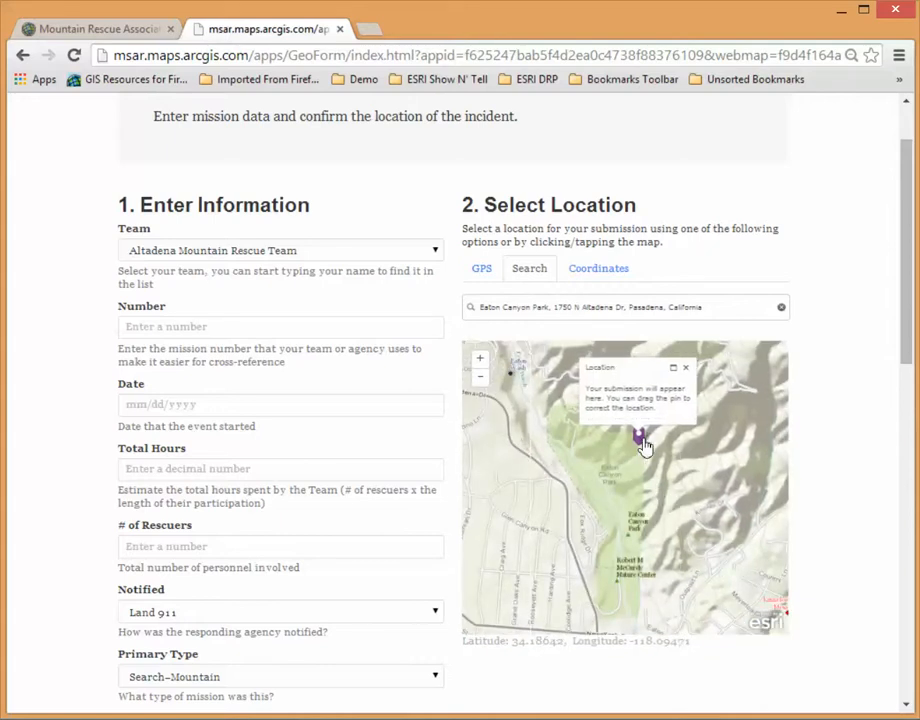
drag(643, 442, 590, 423)
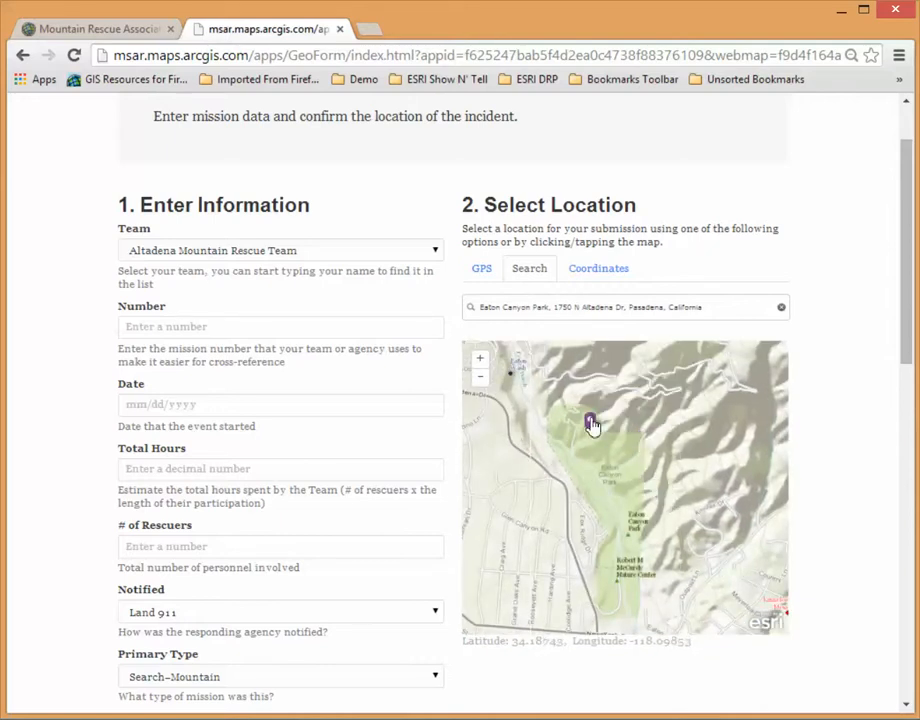
click(590, 424)
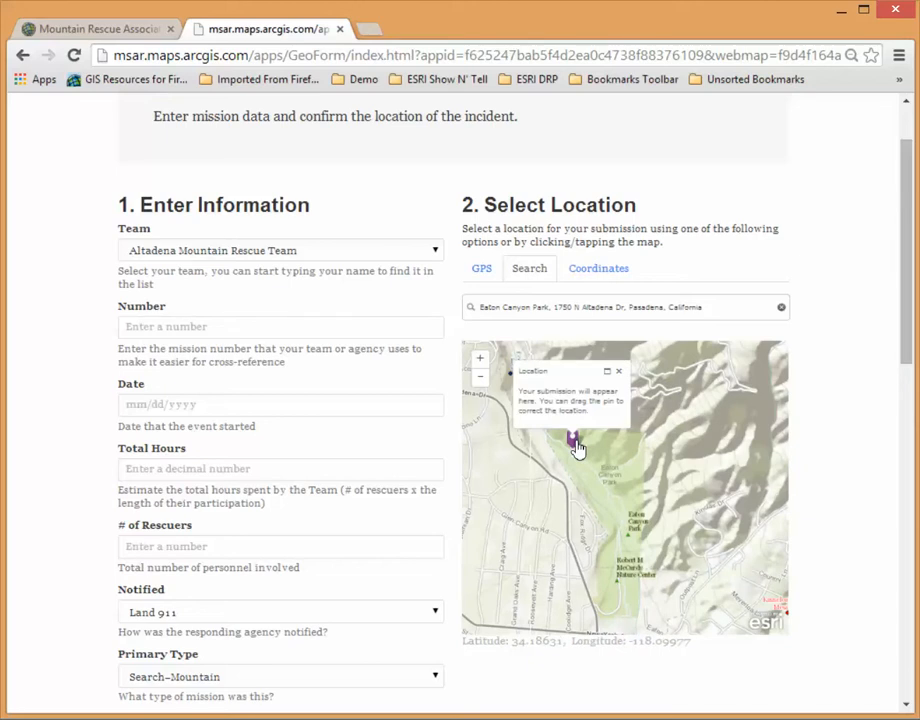
click(280, 326)
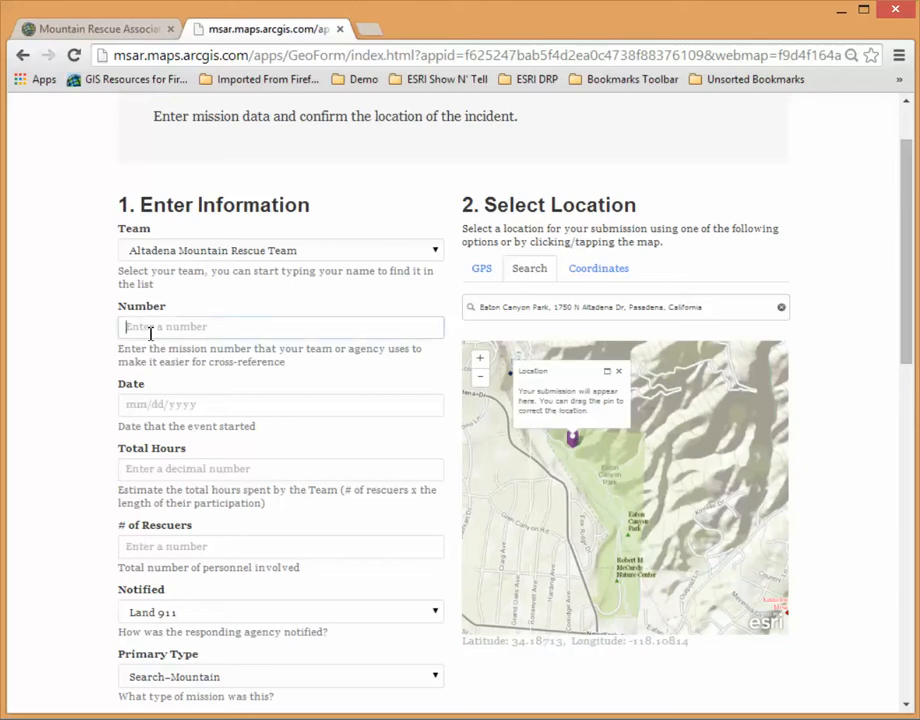
Step: Enter mission number 456789, date 07/05/2014 and 35 total hours
click(280, 326)
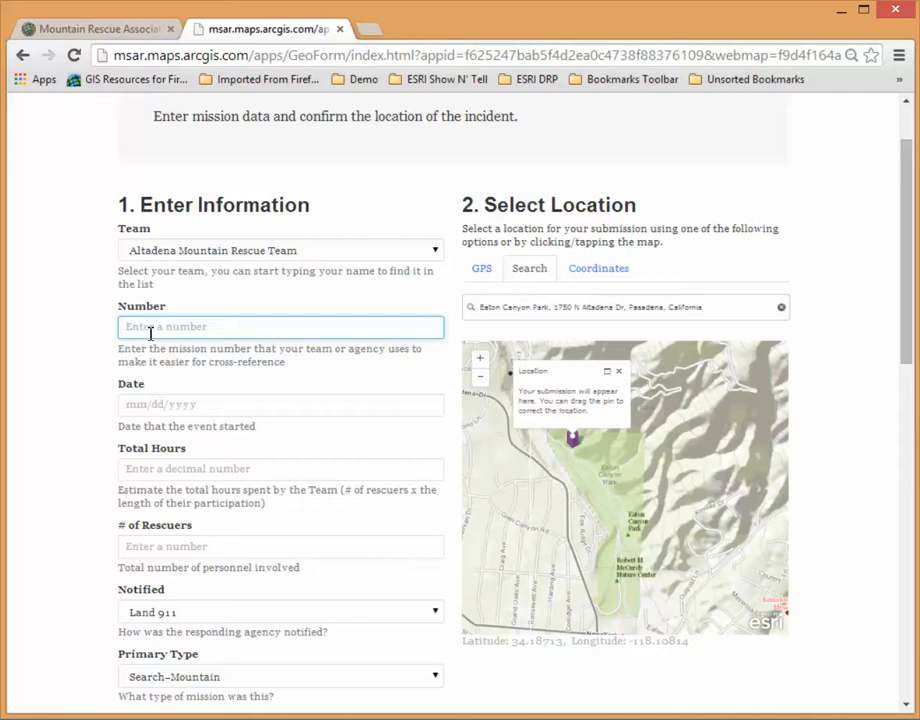
text(4567)
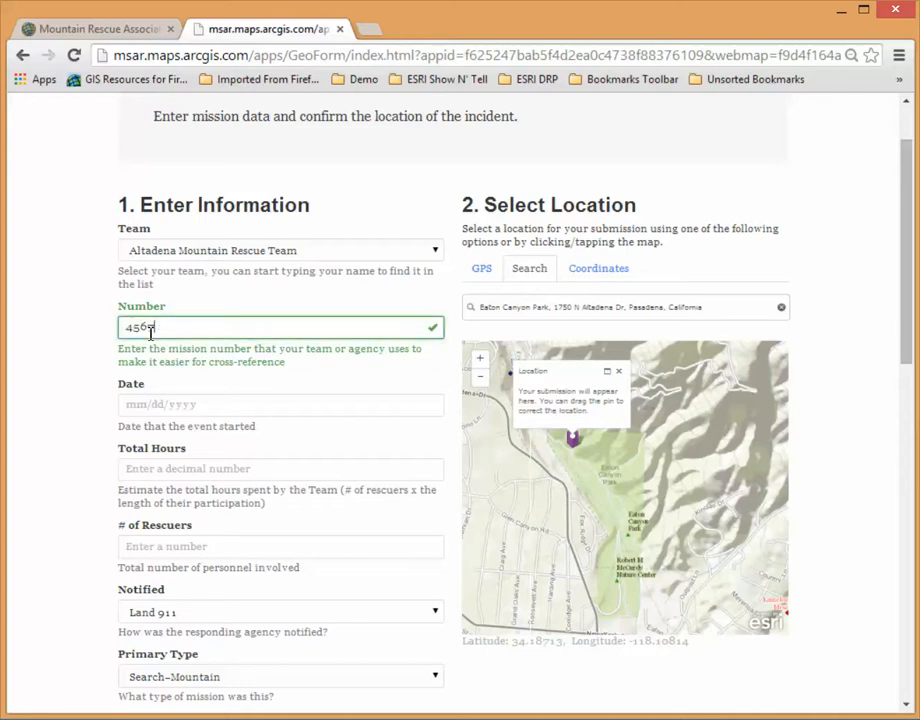
click(280, 404)
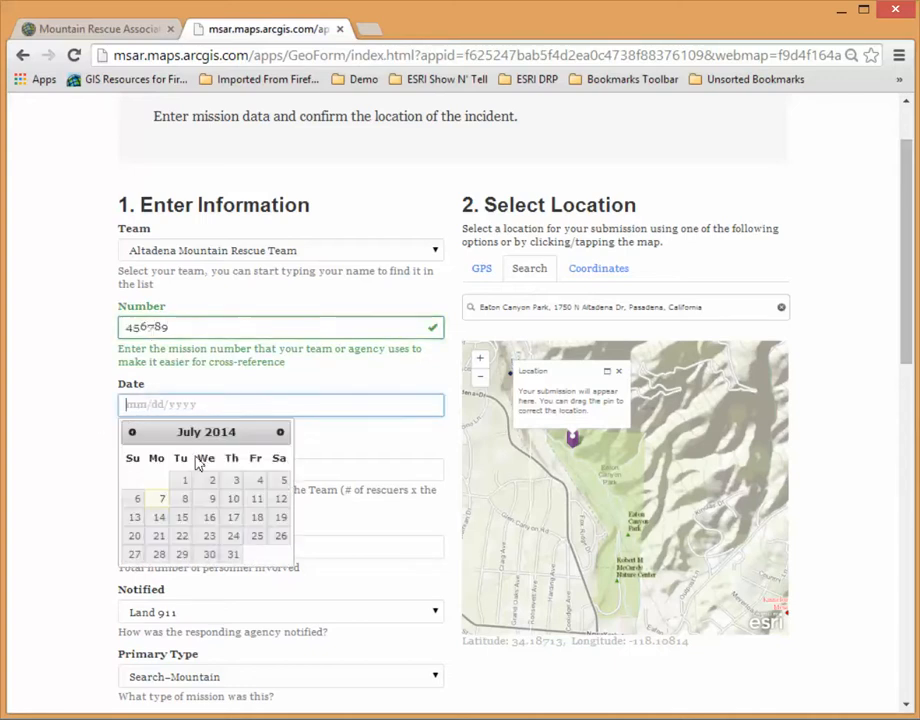
click(161, 498)
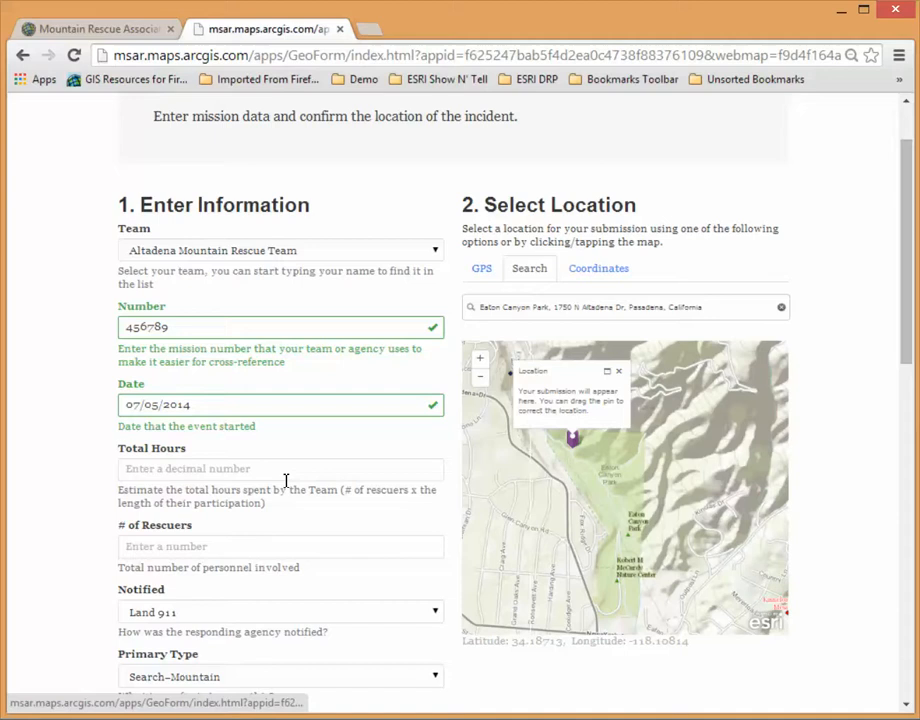
click(280, 468)
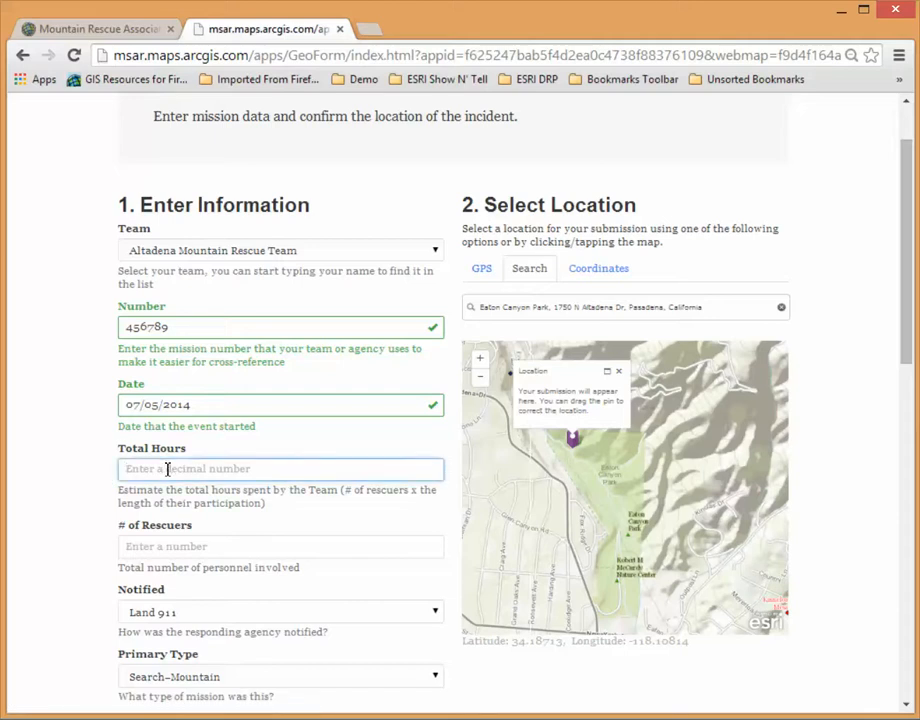
text(35)
click(281, 546)
text(6)
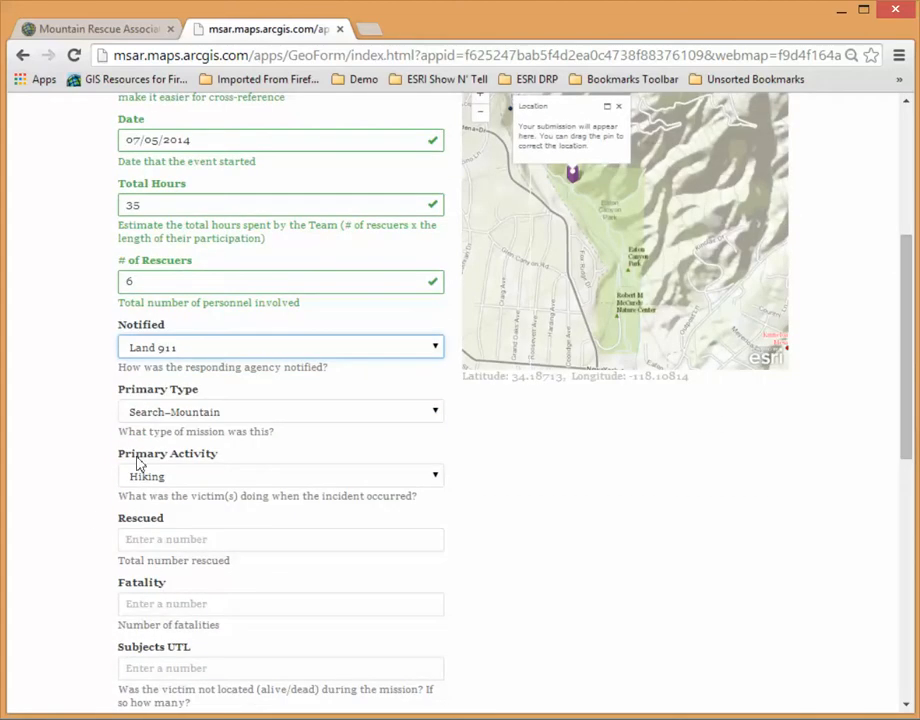
Step: Change the Notified field from Land 911 to Cell 911
click(280, 347)
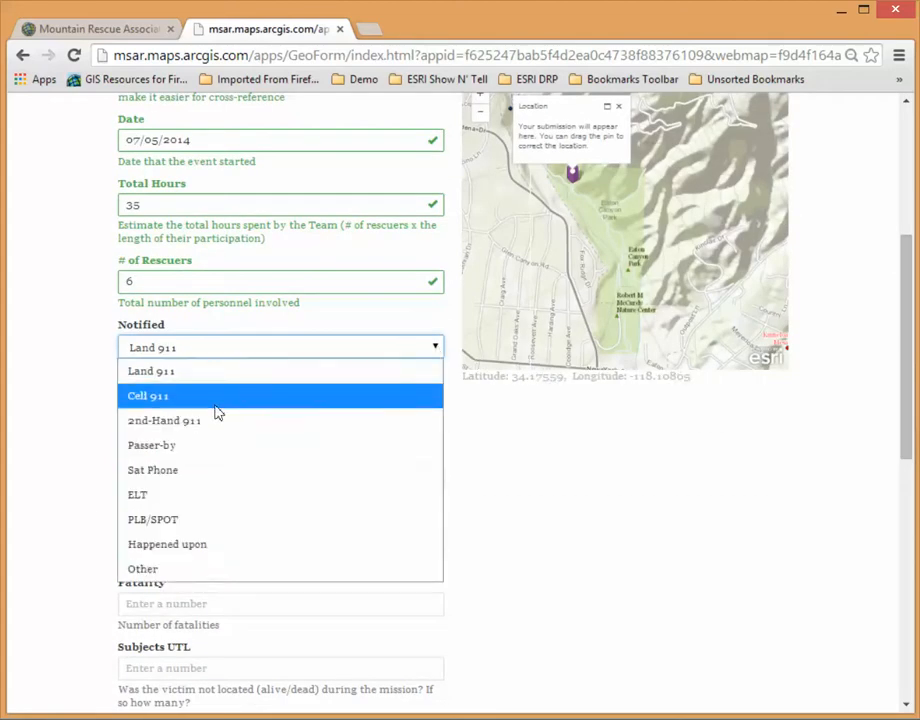
click(147, 395)
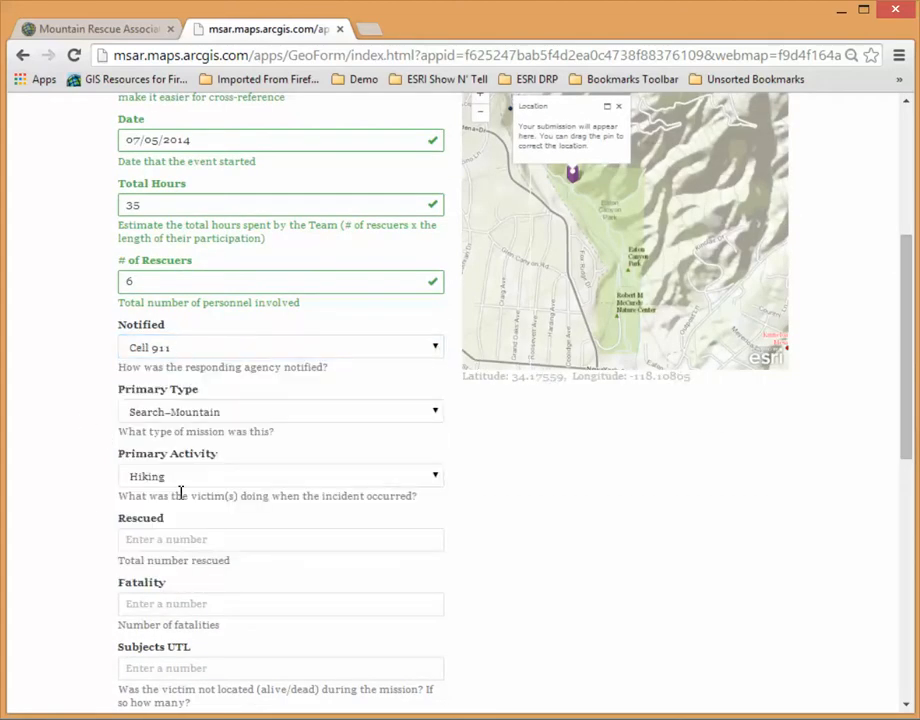
mouse_move(242, 560)
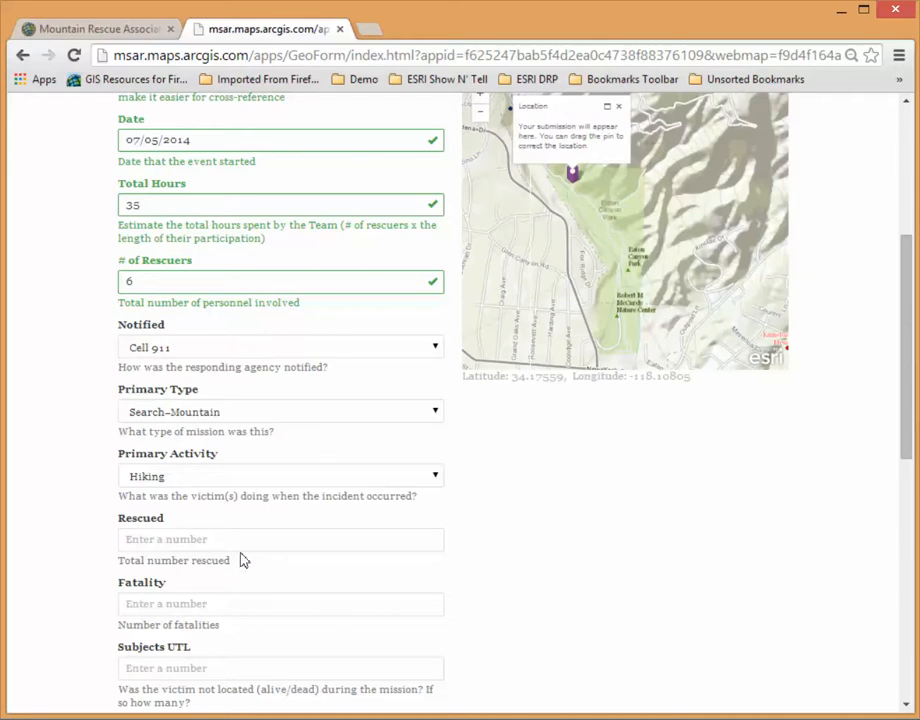
mouse_move(71, 557)
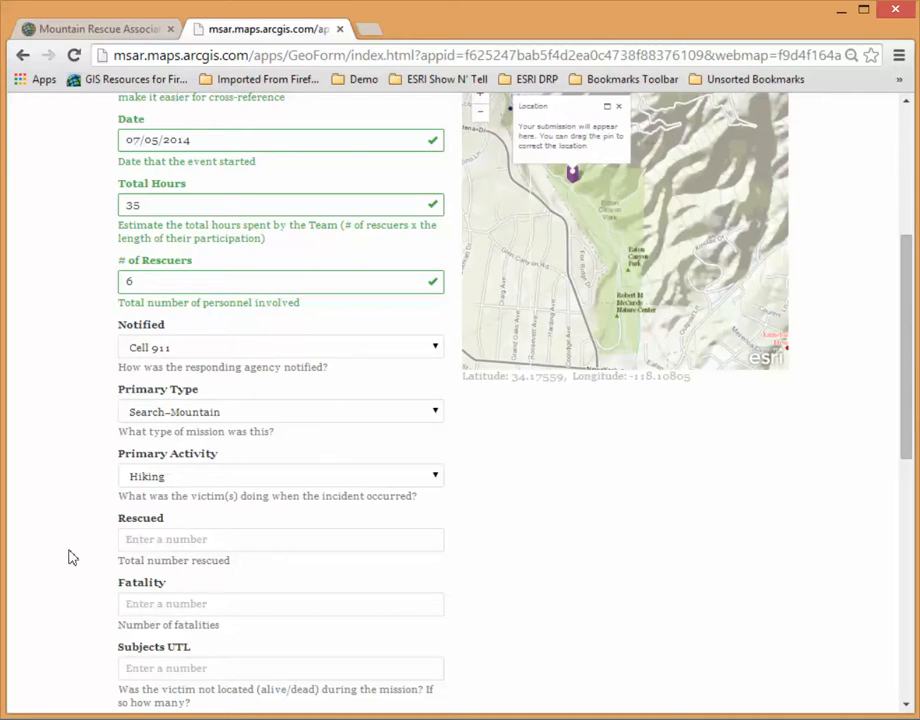
Step: Set Age 1 to 20-29 and Gender 1 to male
scroll(down, 3)
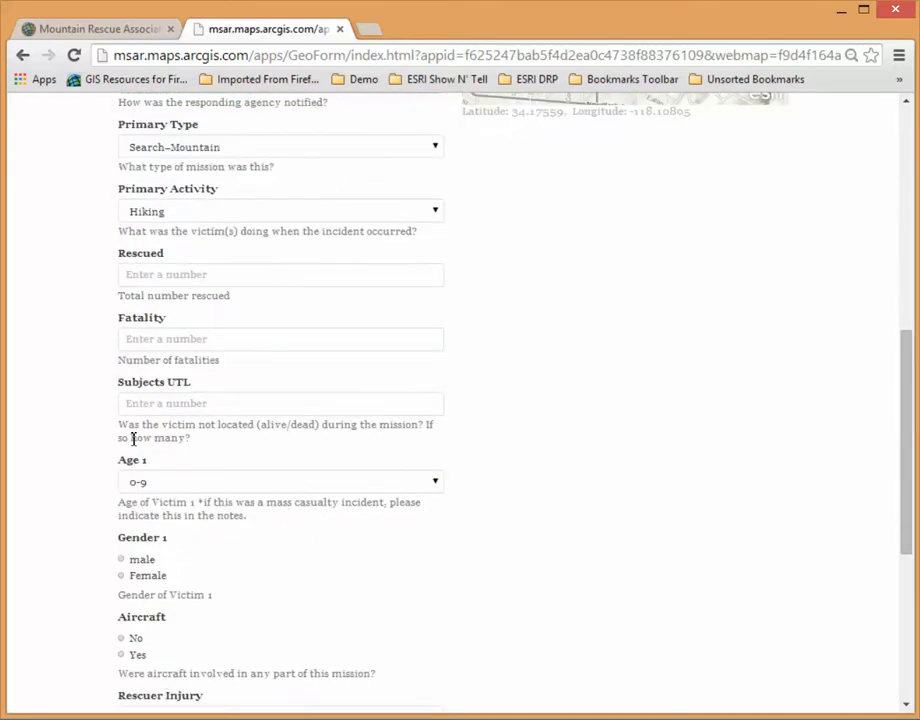
click(280, 481)
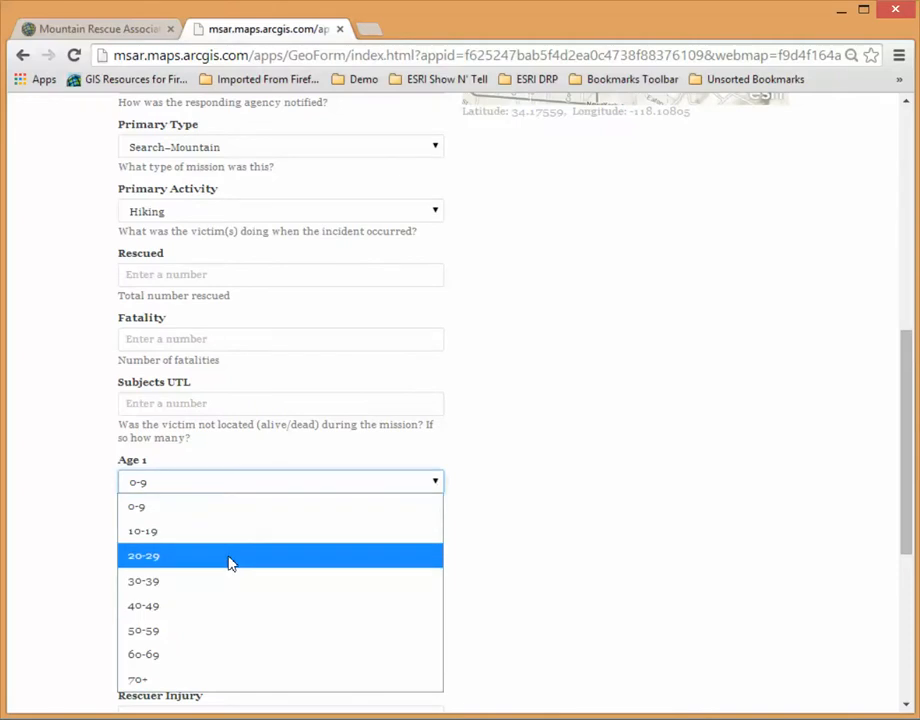
click(143, 555)
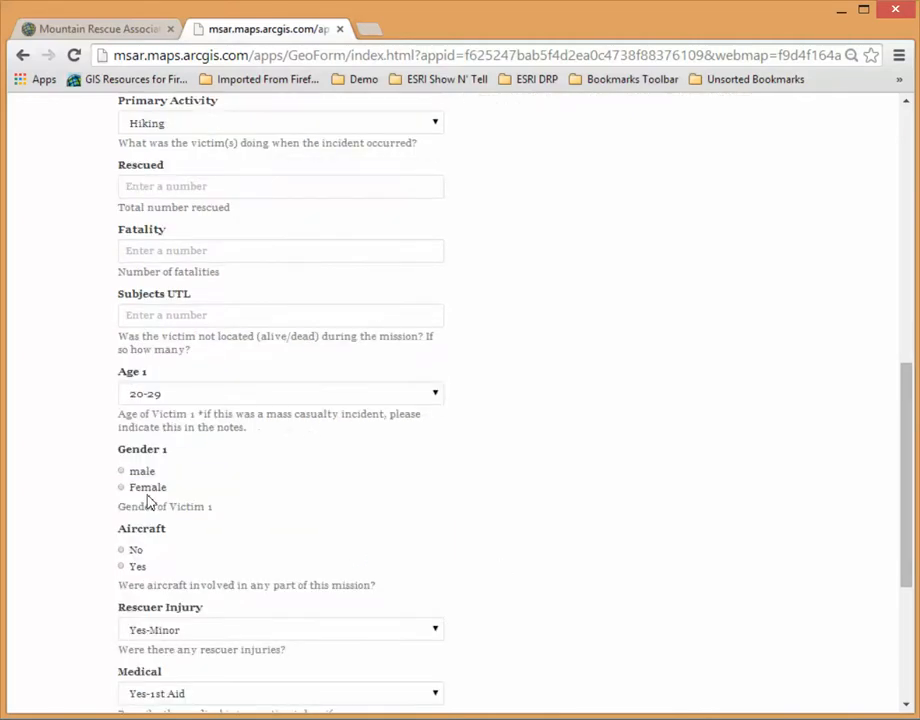
click(121, 471)
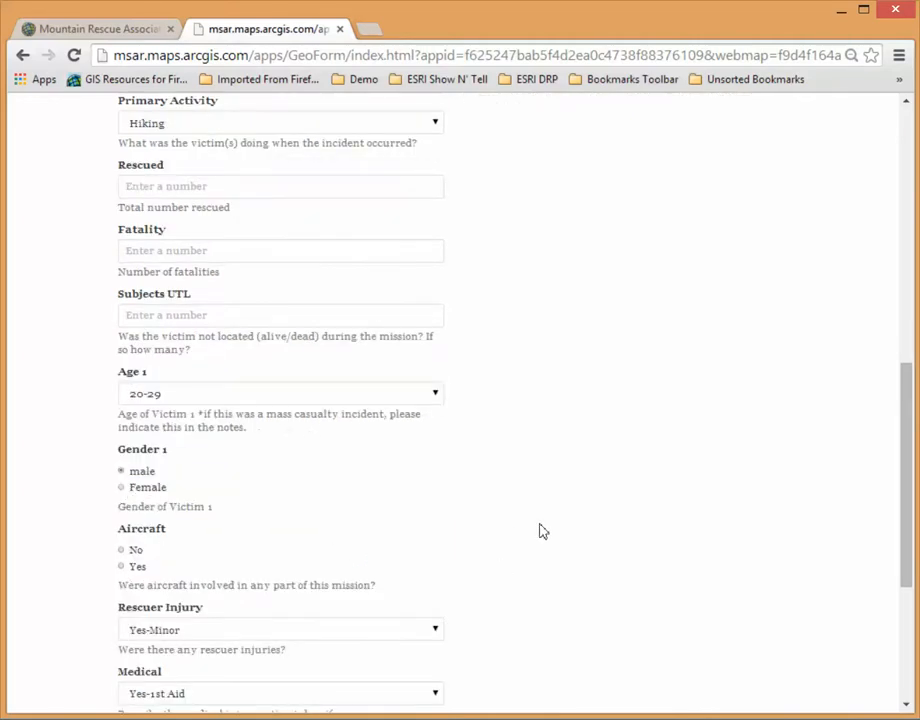
scroll(down, 3)
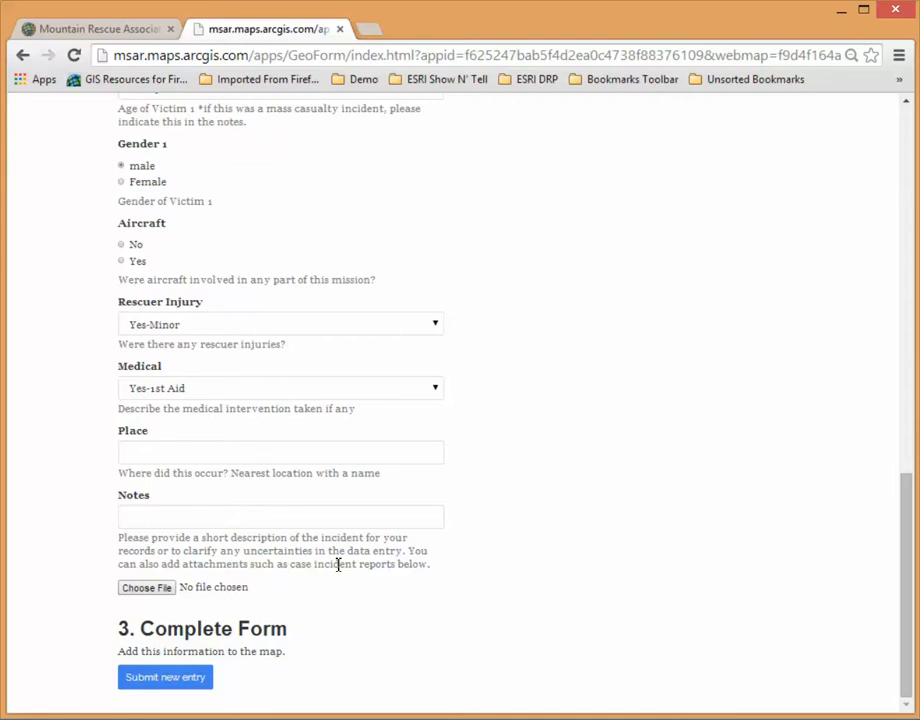
Step: Review the entered fields, leave Notes blank, and submit the new entry
click(280, 516)
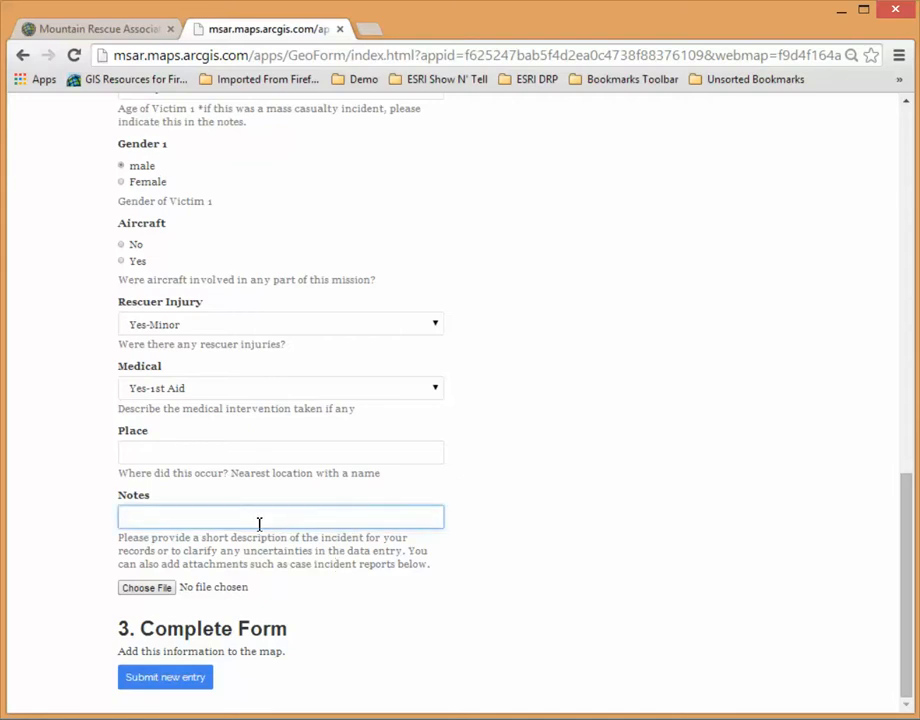
mouse_move(532, 650)
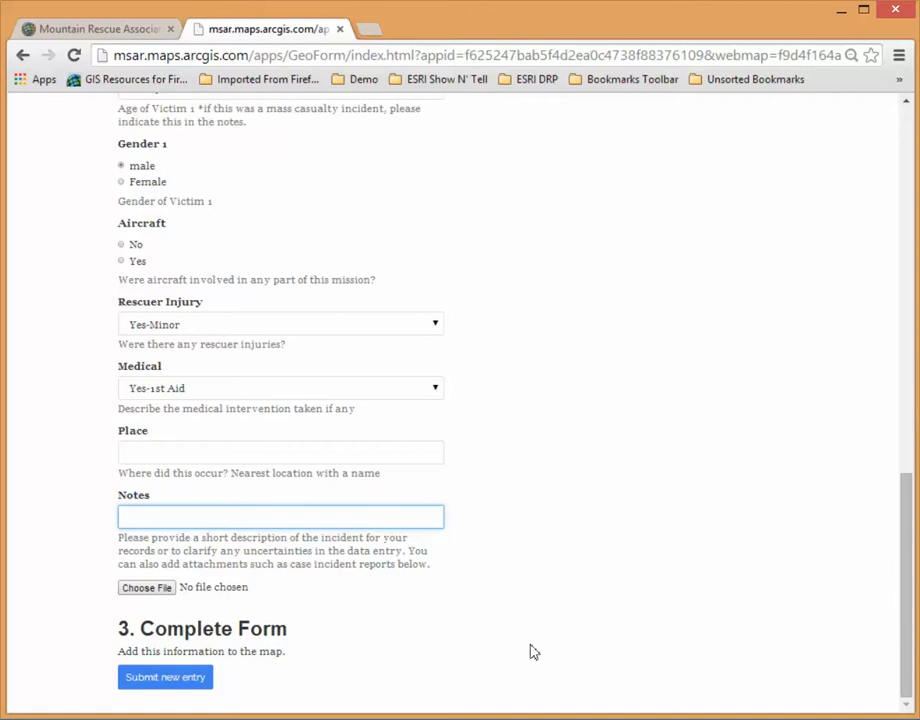
scroll(up, 3)
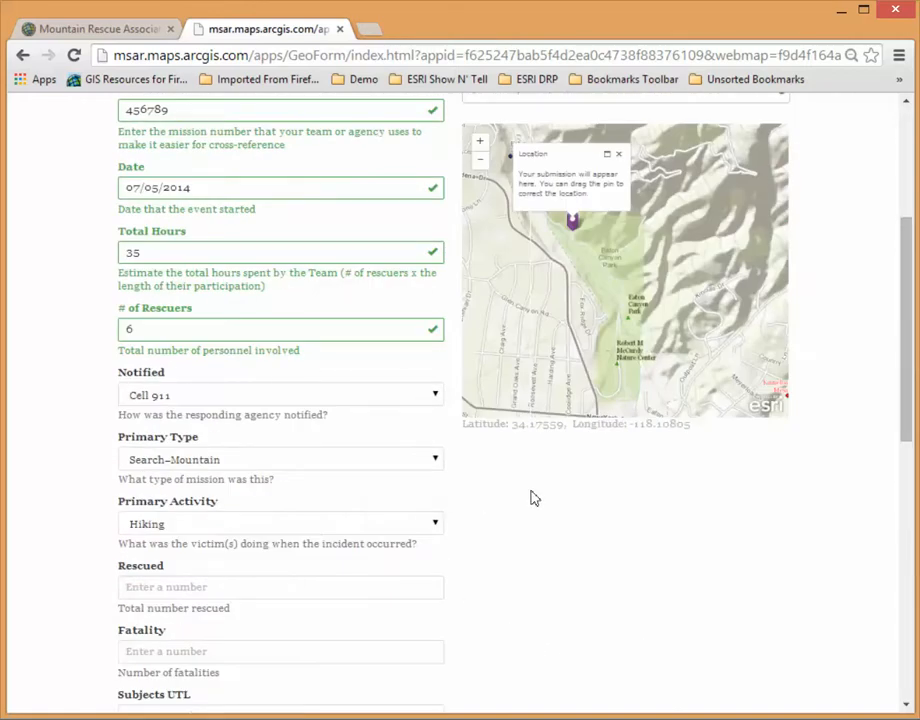
scroll(down, 3)
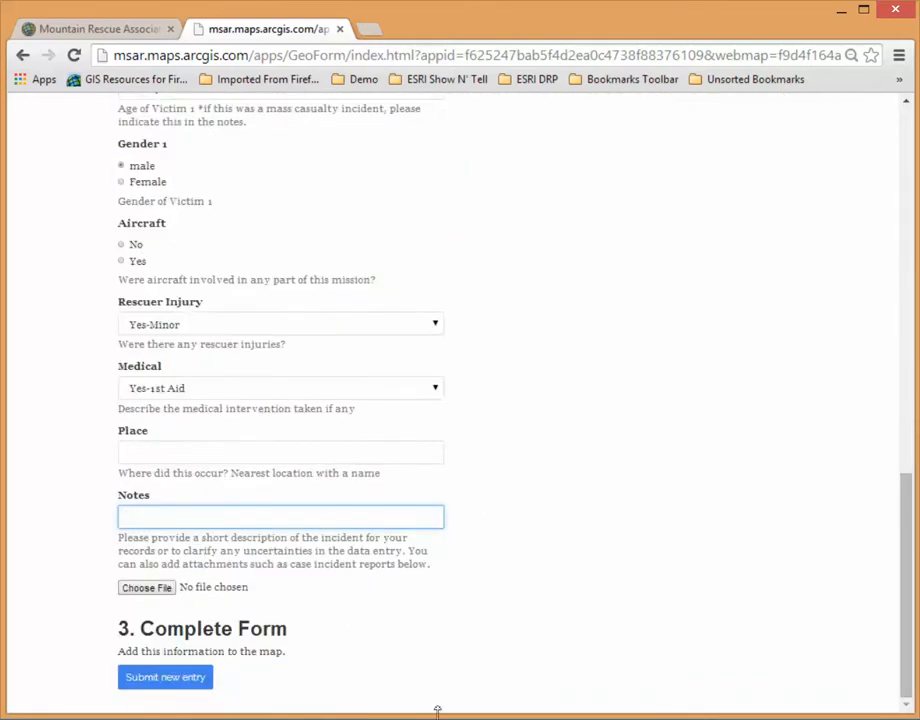
click(165, 677)
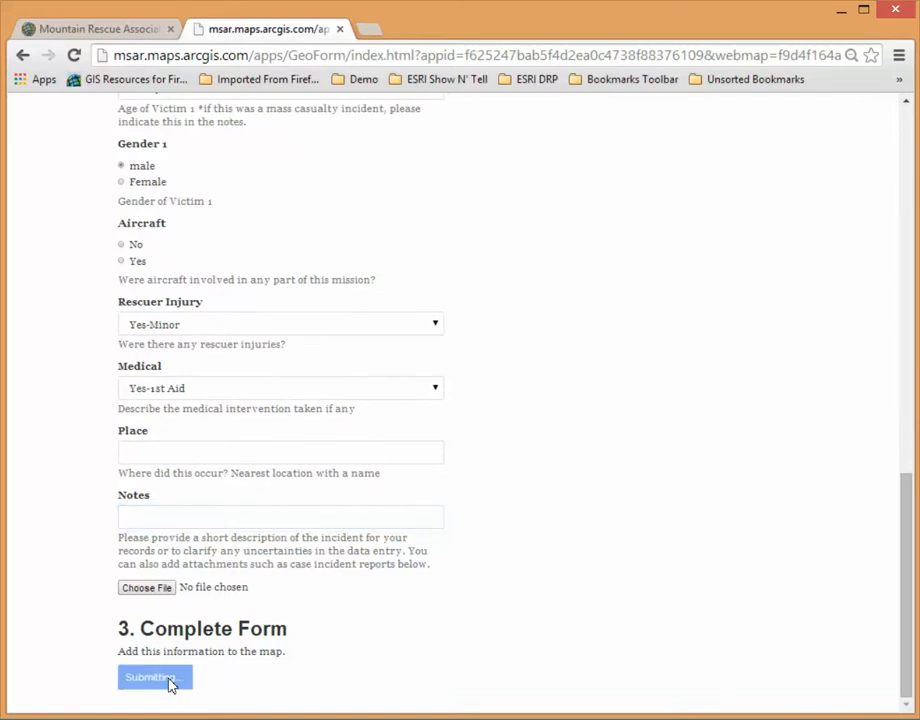
Step: Confirm the submission and close the thank-you dialog showing the form link
click(150, 677)
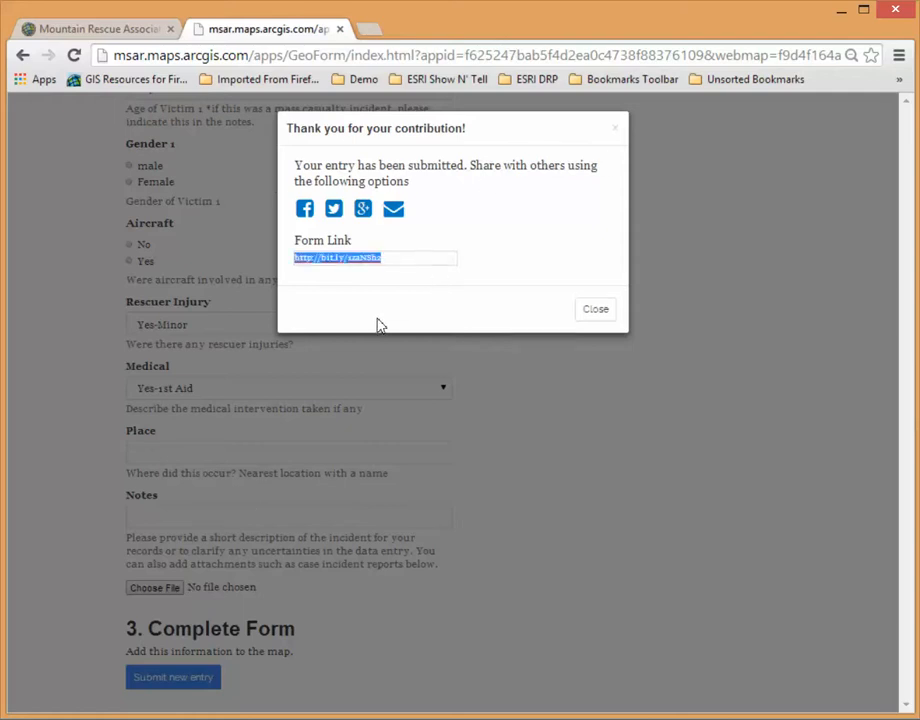
mouse_move(333, 209)
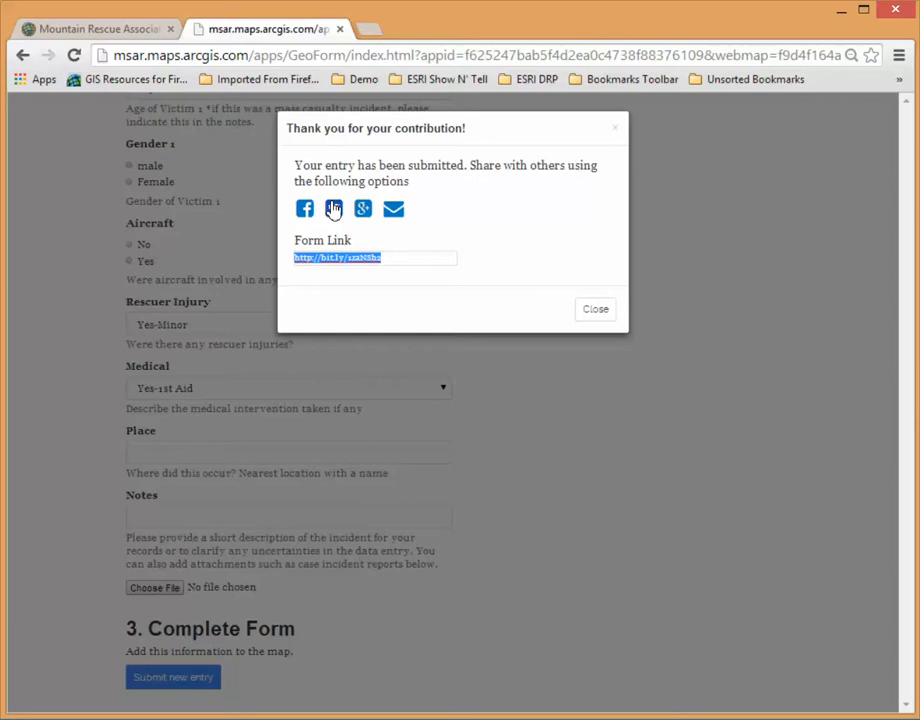
mouse_move(393, 212)
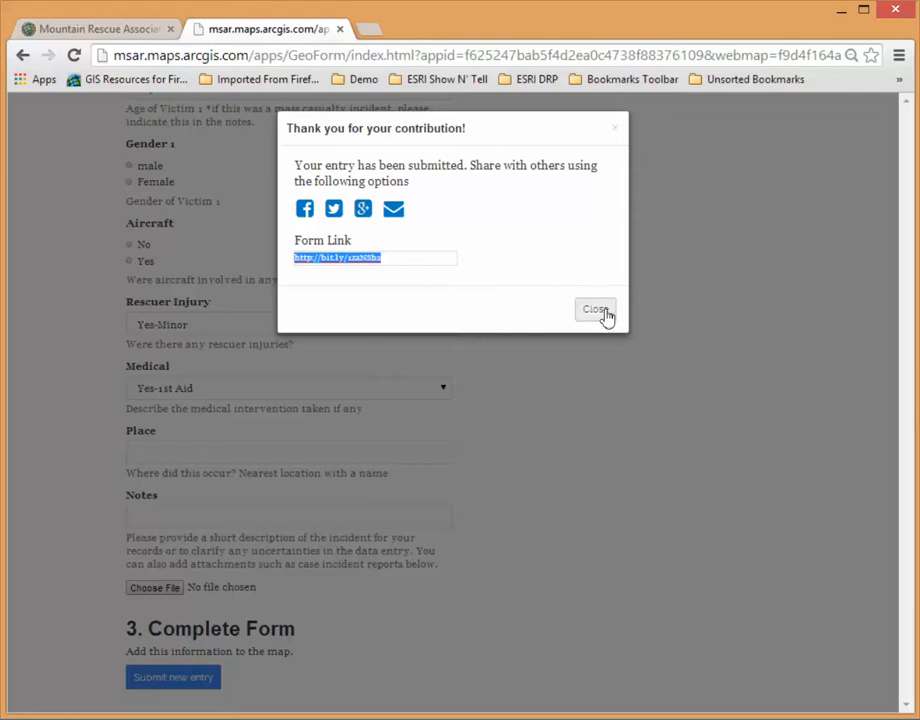
click(595, 309)
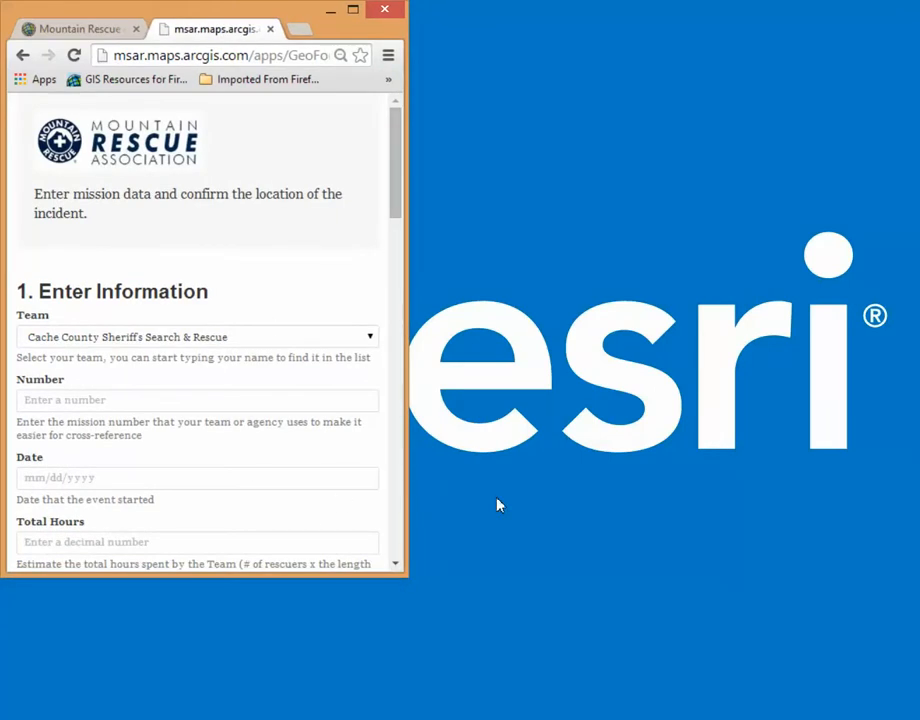
Step: Scroll the blank form in the narrower window to show its responsive layout
scroll(down, 3)
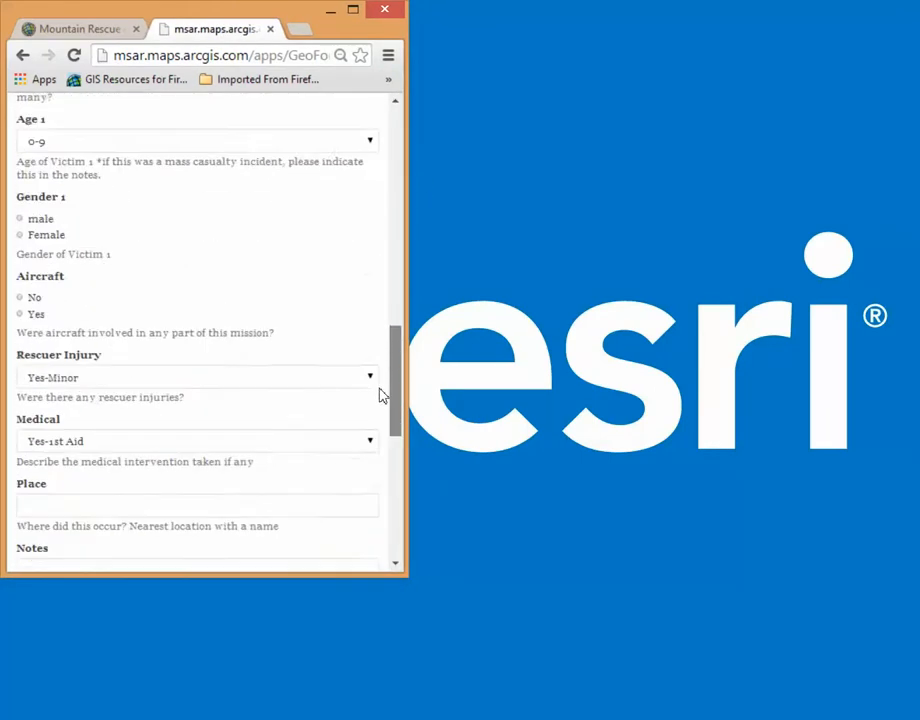
scroll(down, 3)
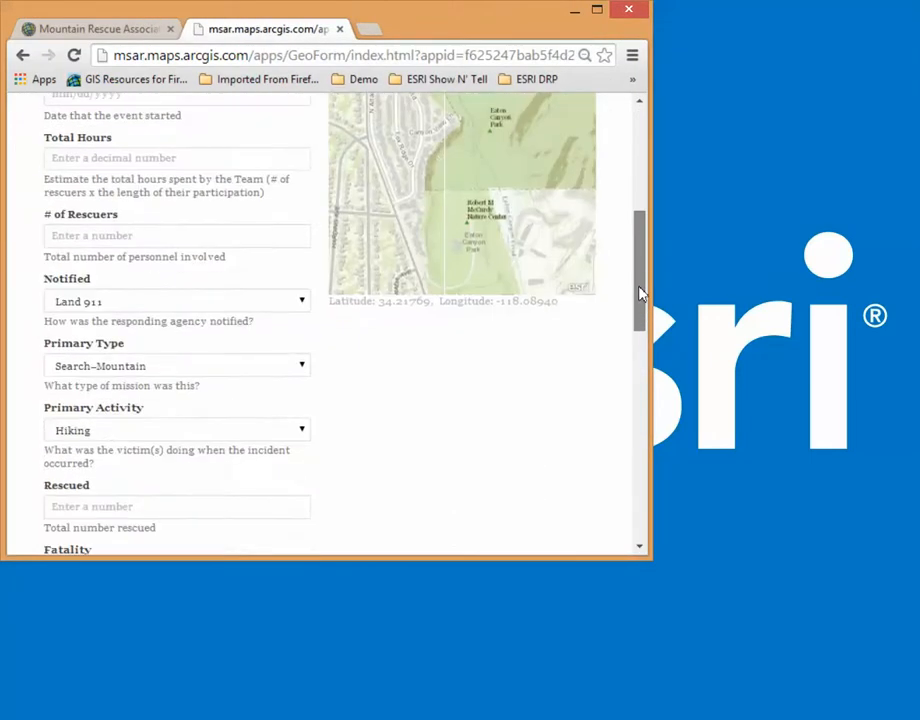
scroll(up, 3)
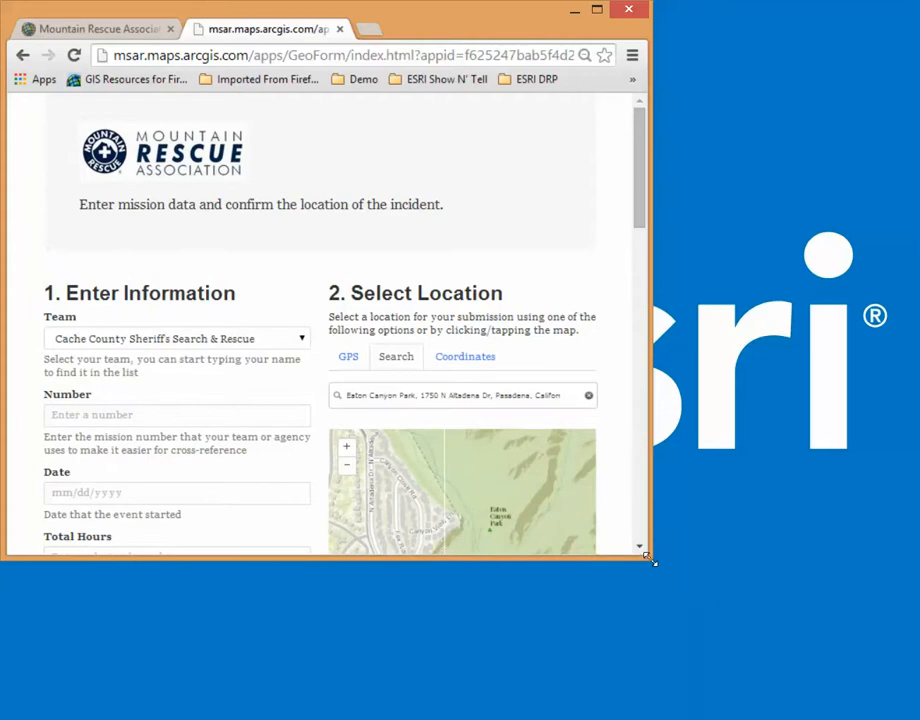